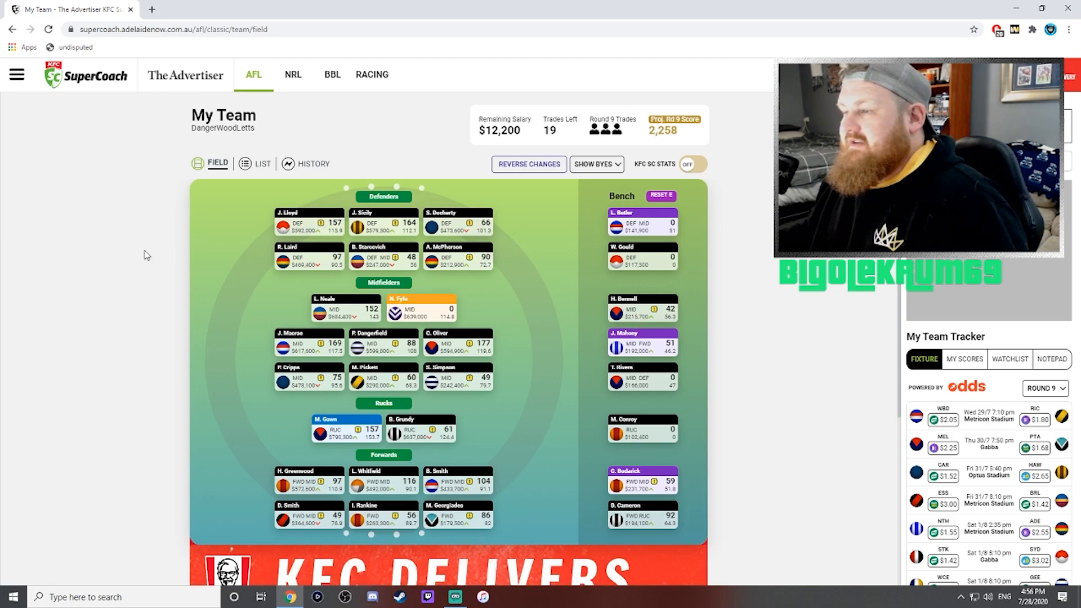
pyautogui.moveTo(177, 258)
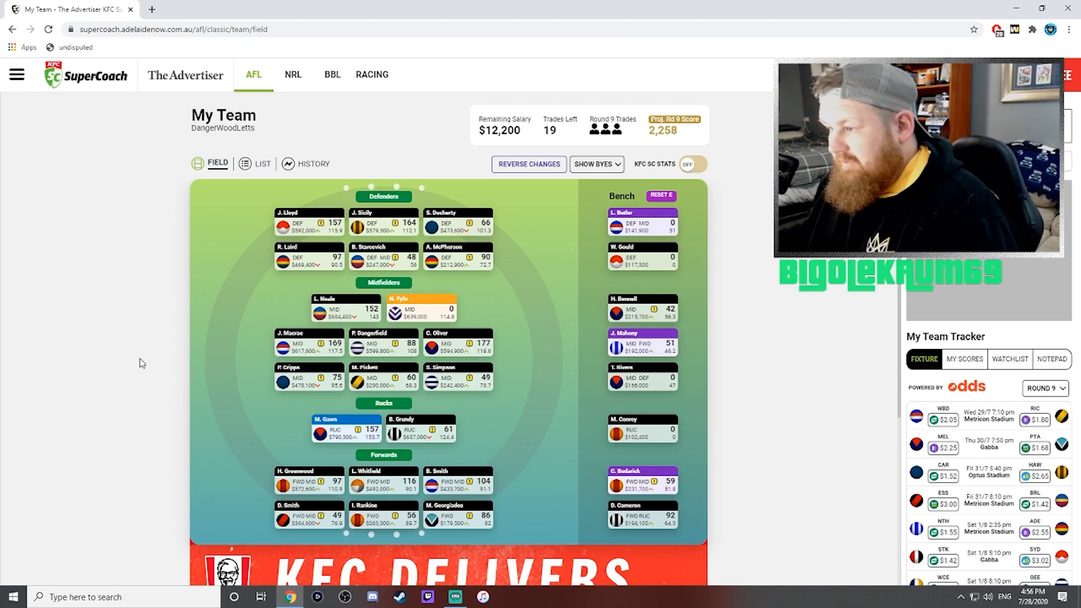
# Step: Scroll down the My Team field to reach B. Starcevich and his trade button
pyautogui.scroll(-3)
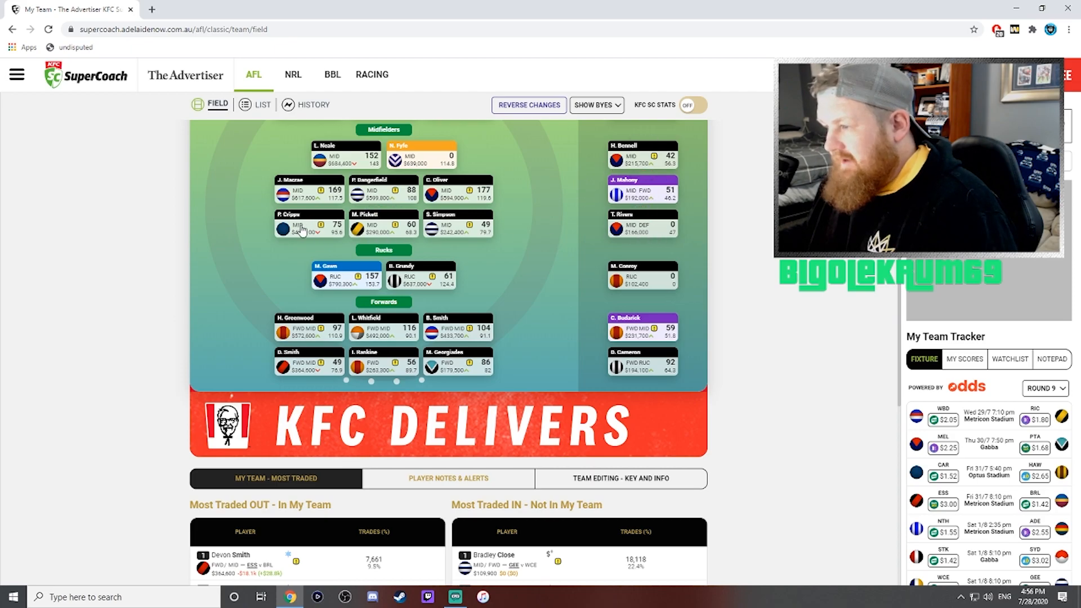
pyautogui.moveTo(231, 279)
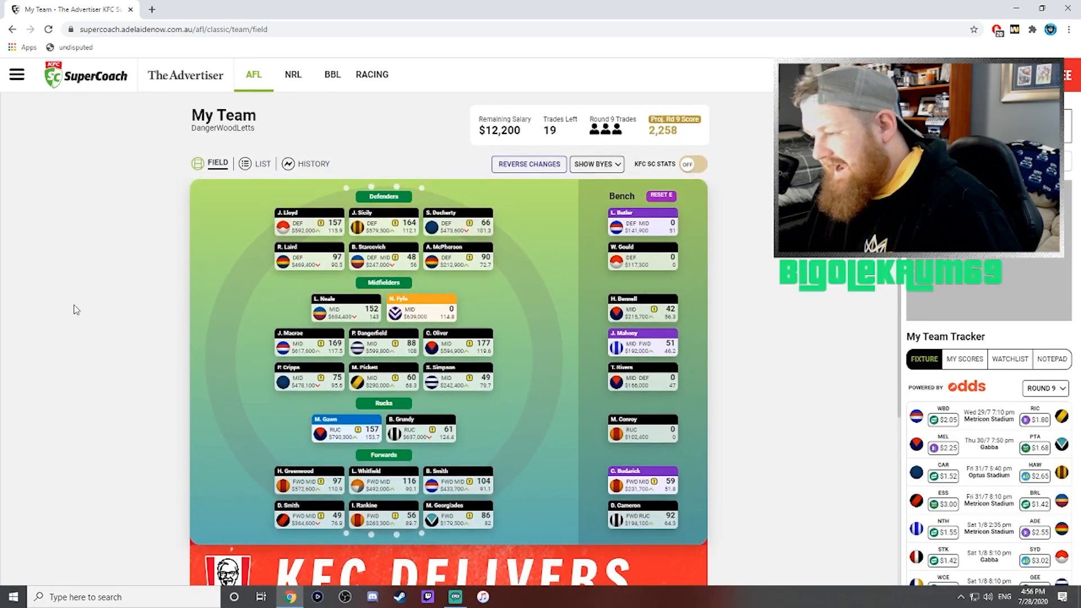
pyautogui.moveTo(124, 322)
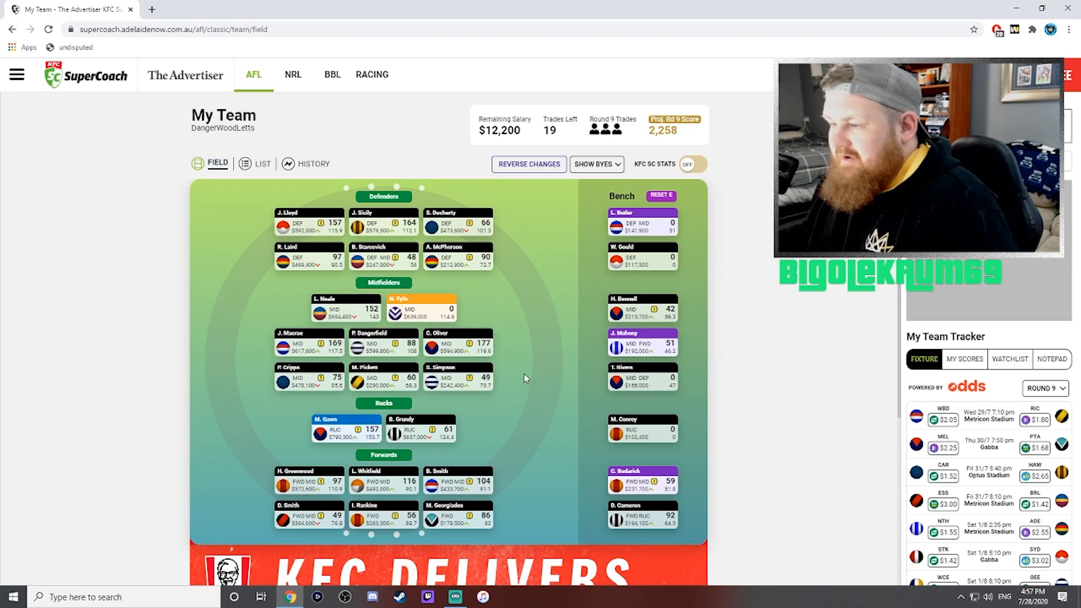
pyautogui.moveTo(241, 384)
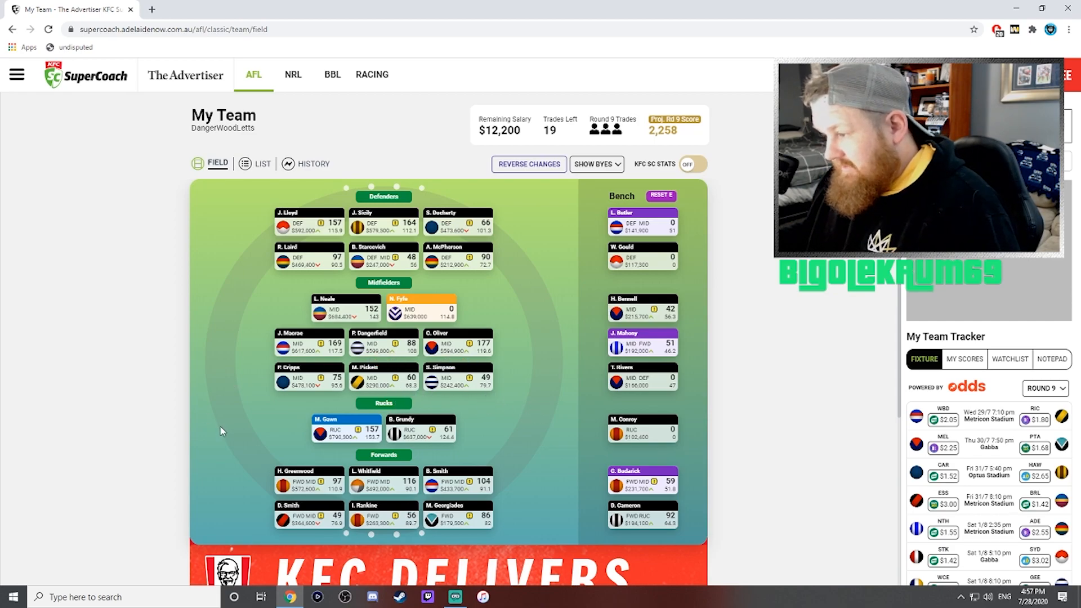
pyautogui.scroll(-3)
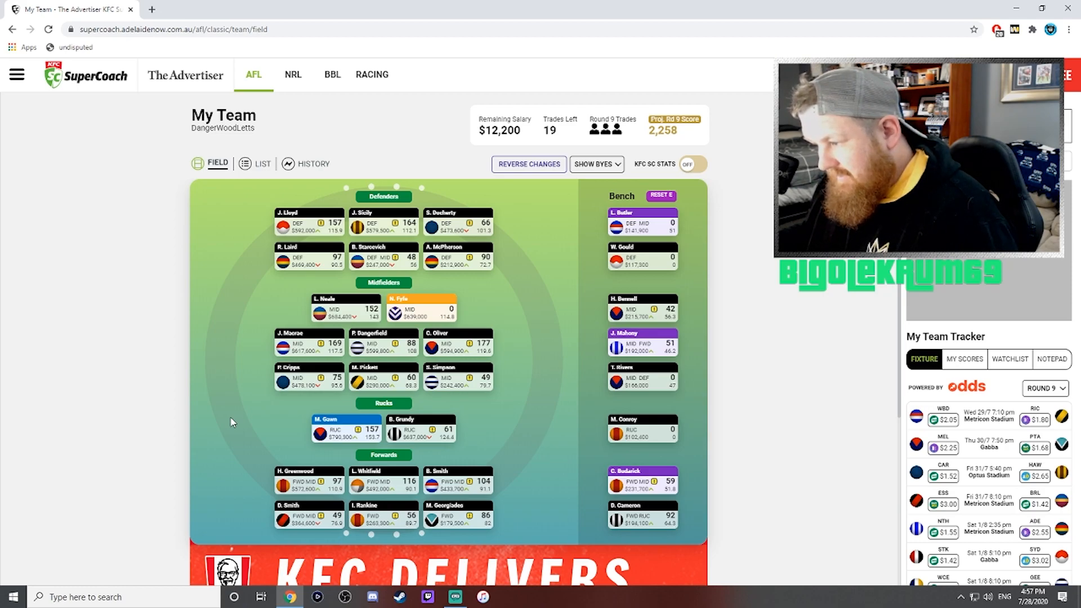
pyautogui.moveTo(241, 421)
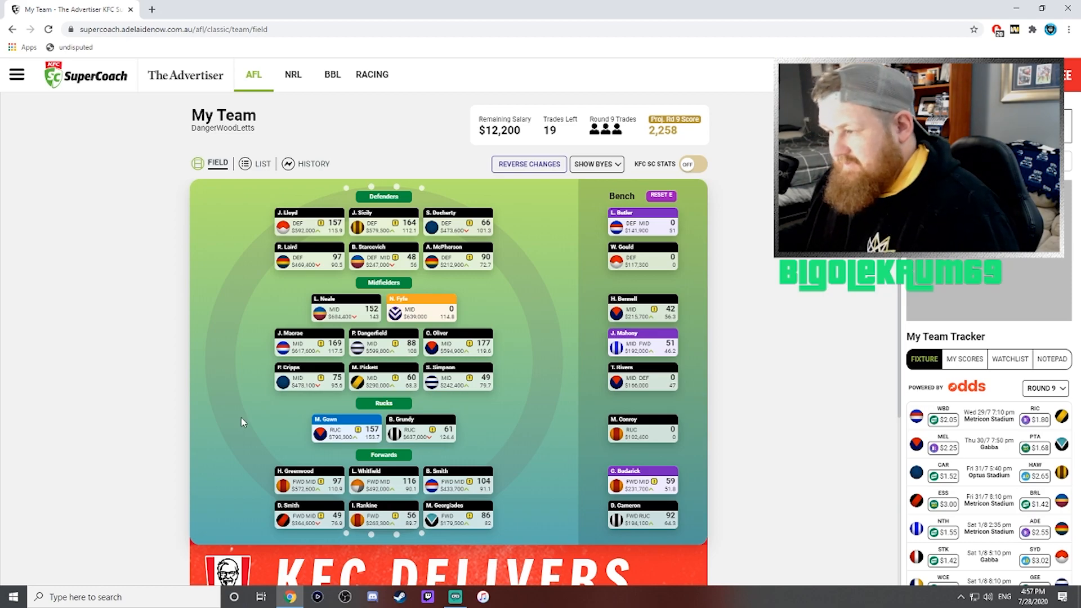
pyautogui.moveTo(455, 330)
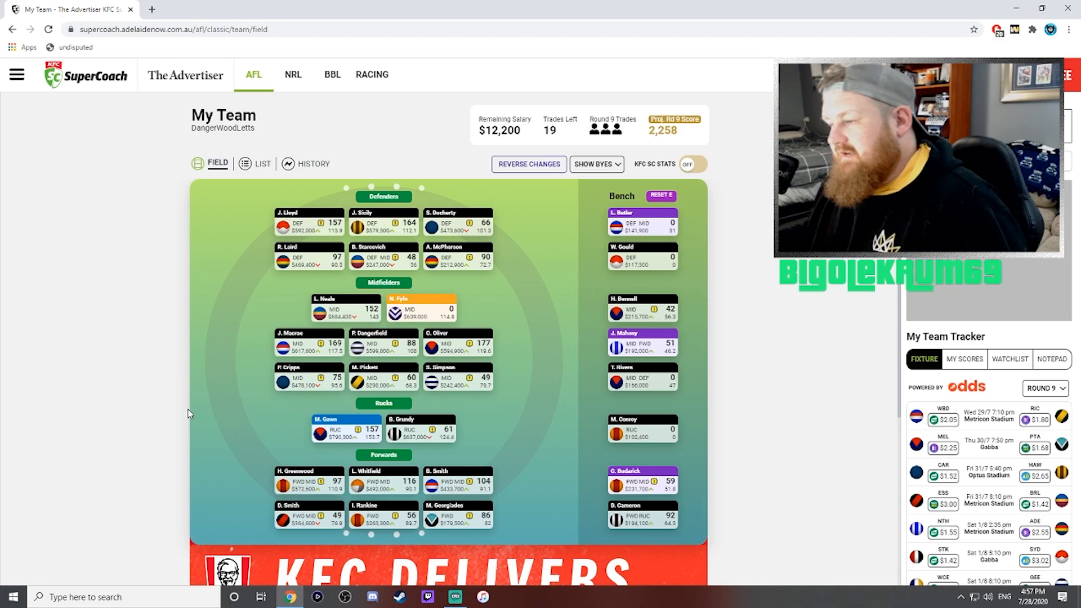
pyautogui.scroll(-3)
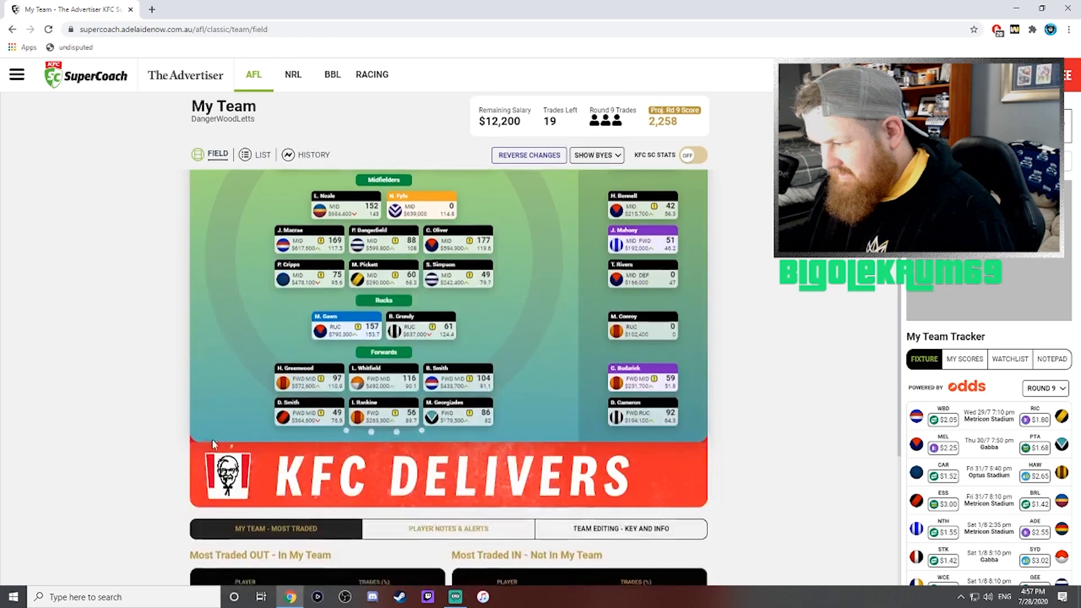
pyautogui.scroll(-3)
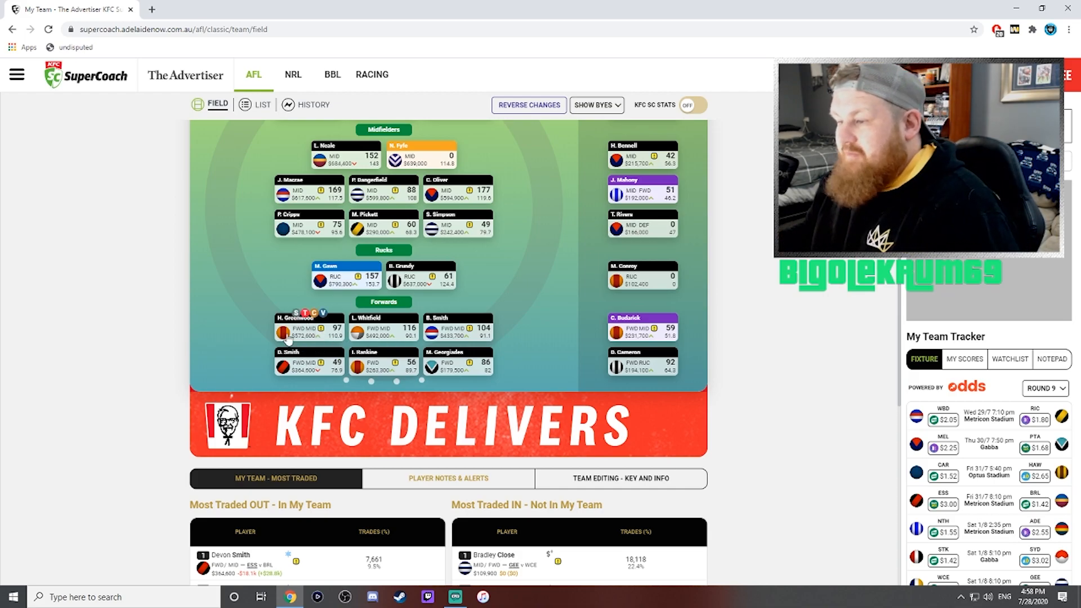
pyautogui.moveTo(234, 358)
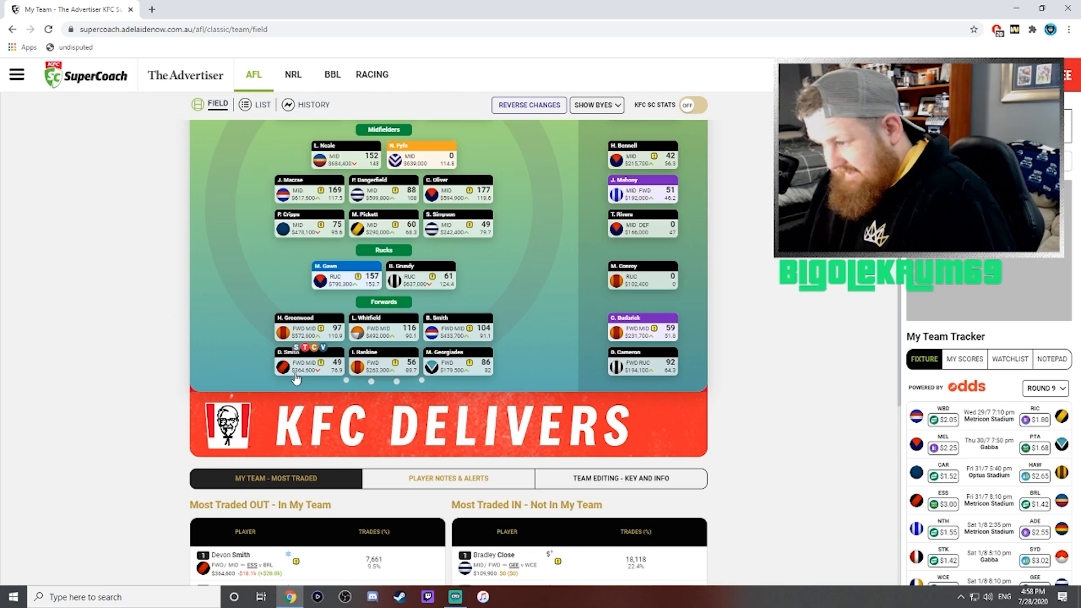
pyautogui.moveTo(248, 374)
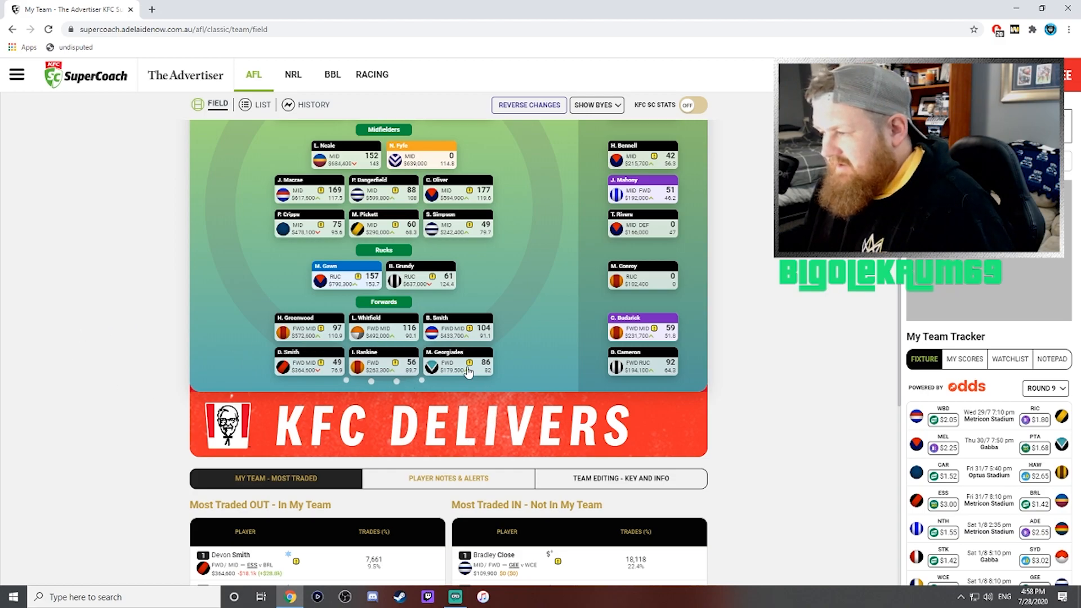
pyautogui.moveTo(165, 356)
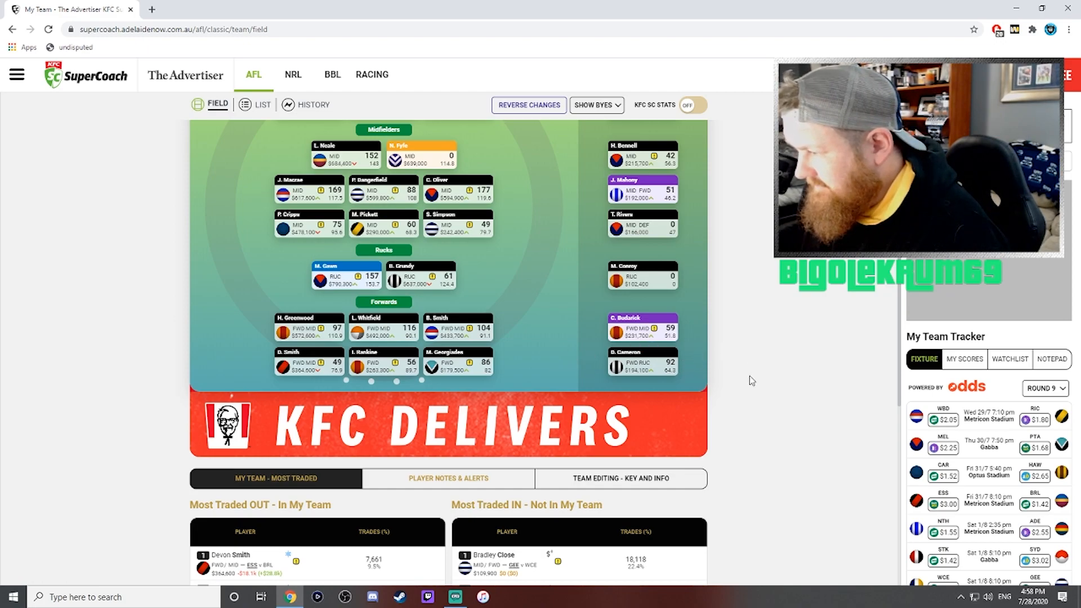
pyautogui.moveTo(746, 398)
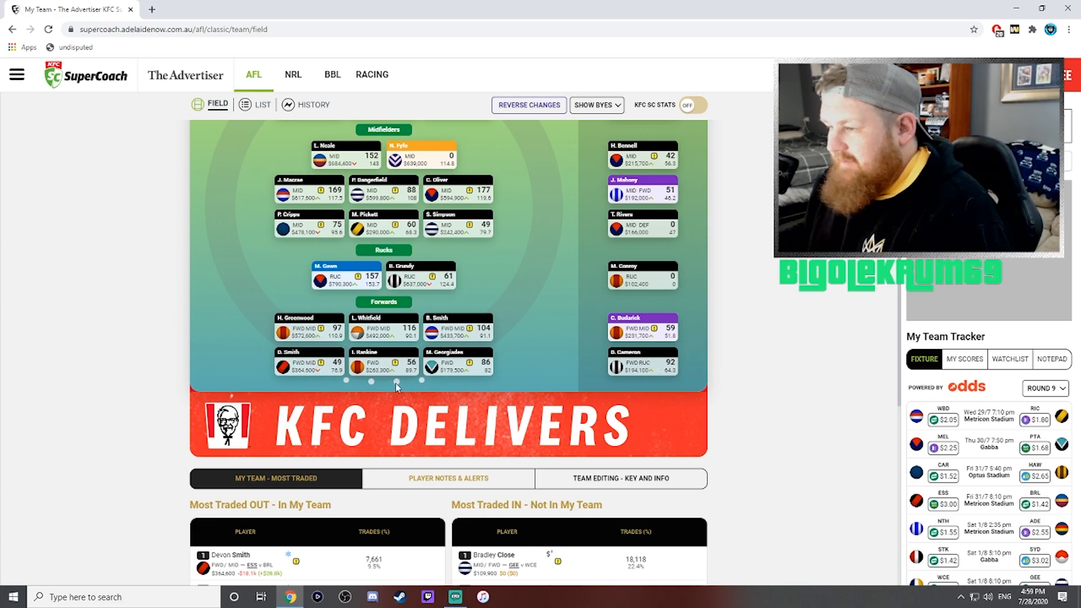
pyautogui.moveTo(538, 376)
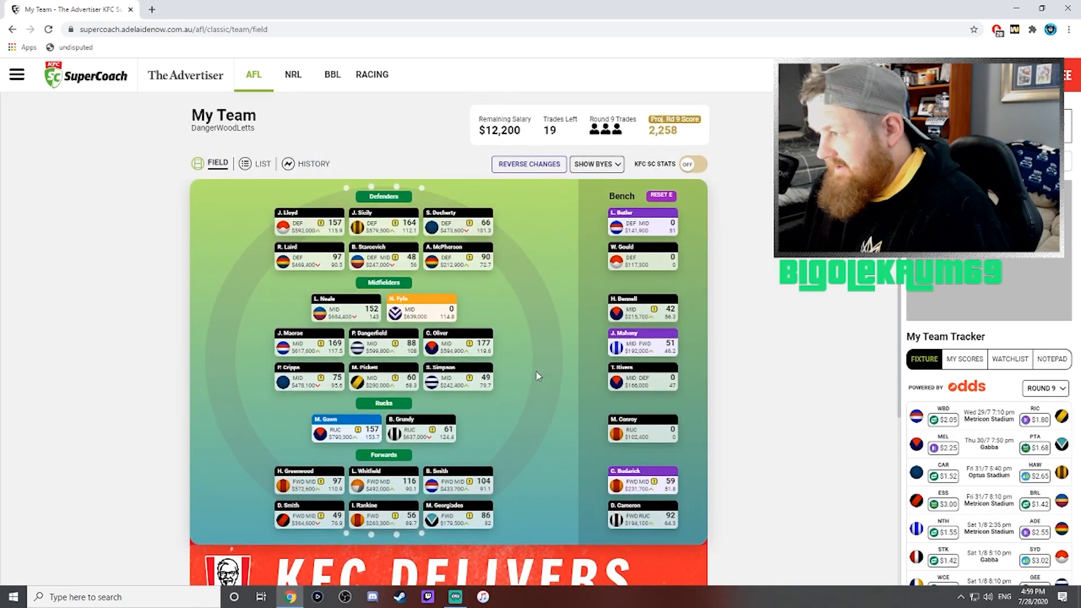
pyautogui.moveTo(537, 387)
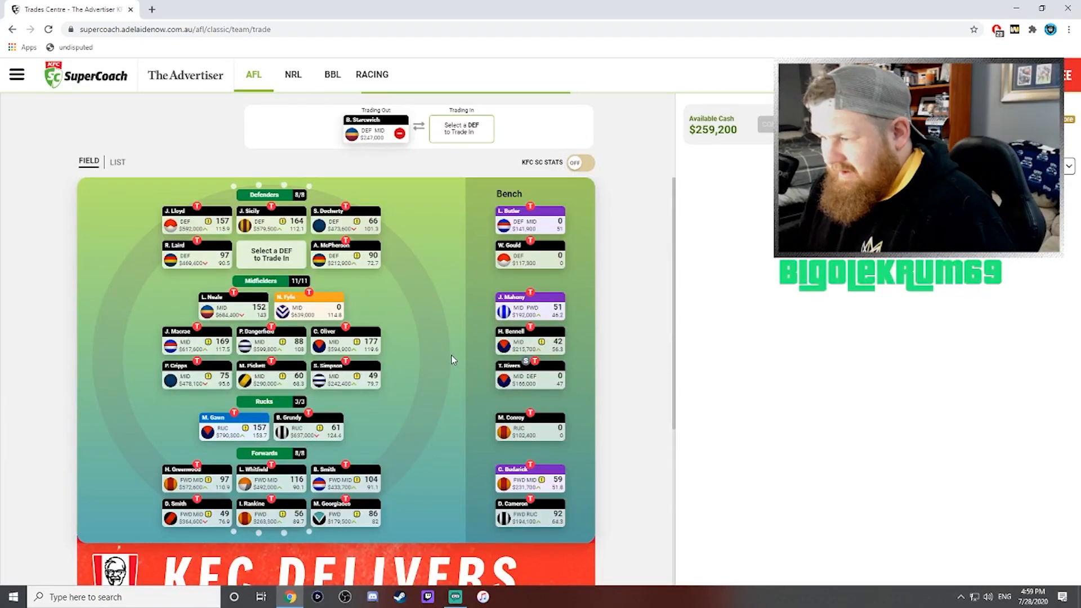
# Step: Add M. Pickett and C. Budarick to the trade-out list alongside Starcevich
pyautogui.click(461, 129)
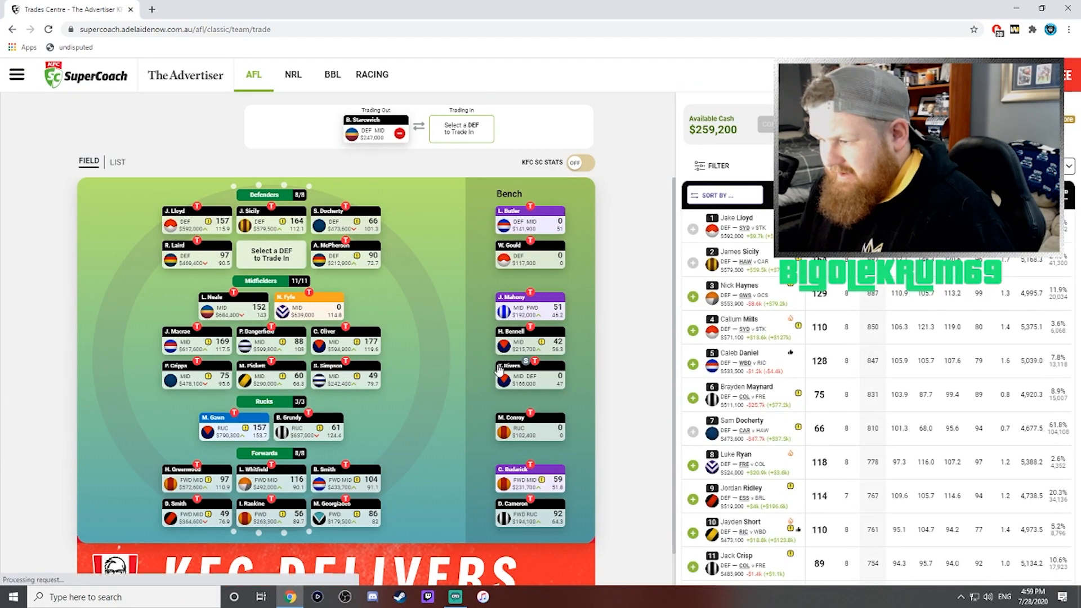
pyautogui.click(270, 377)
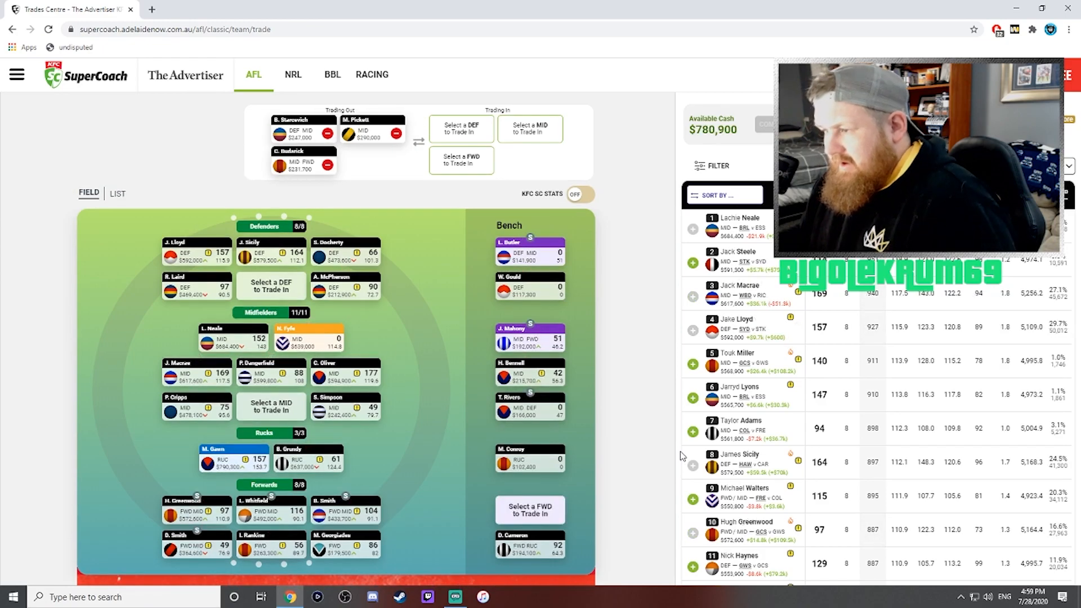
# Step: Filter the available players to defenders only, sorted by lowest price
pyautogui.click(724, 195)
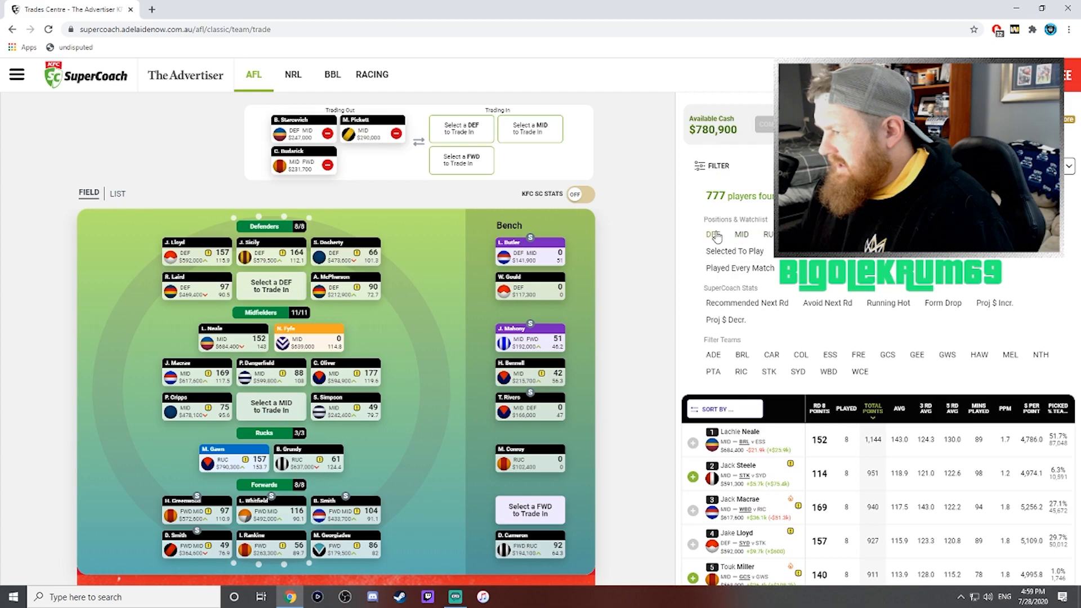
pyautogui.click(712, 234)
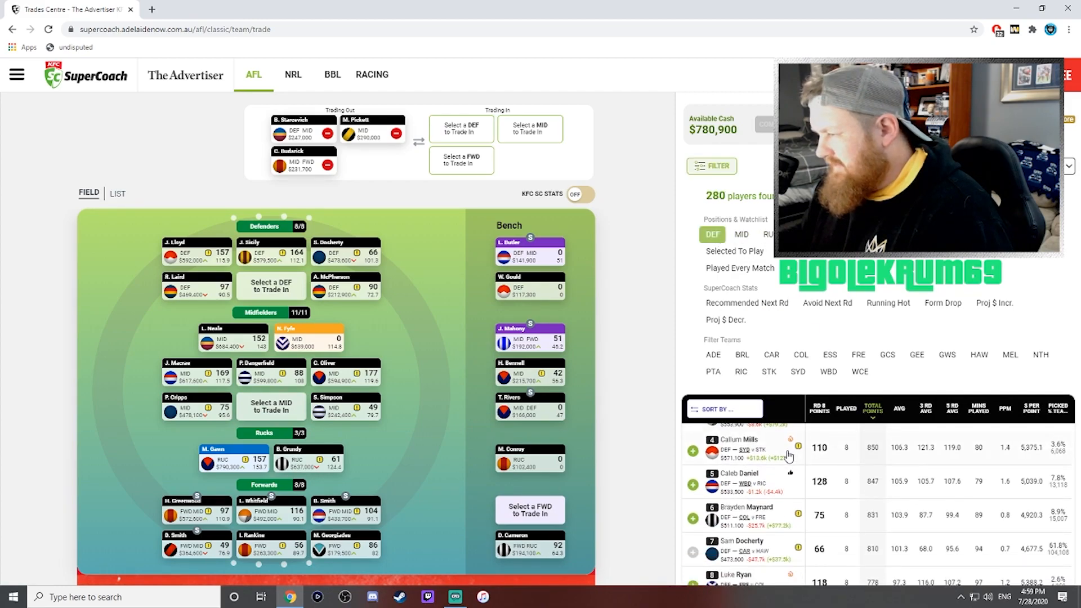
pyautogui.click(723, 409)
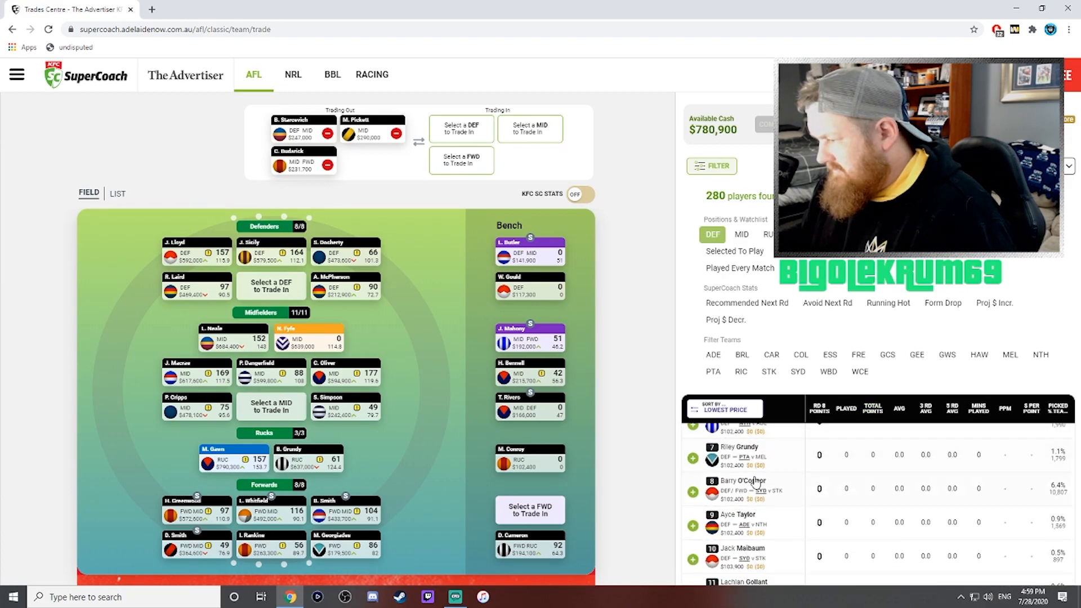
pyautogui.scroll(-3)
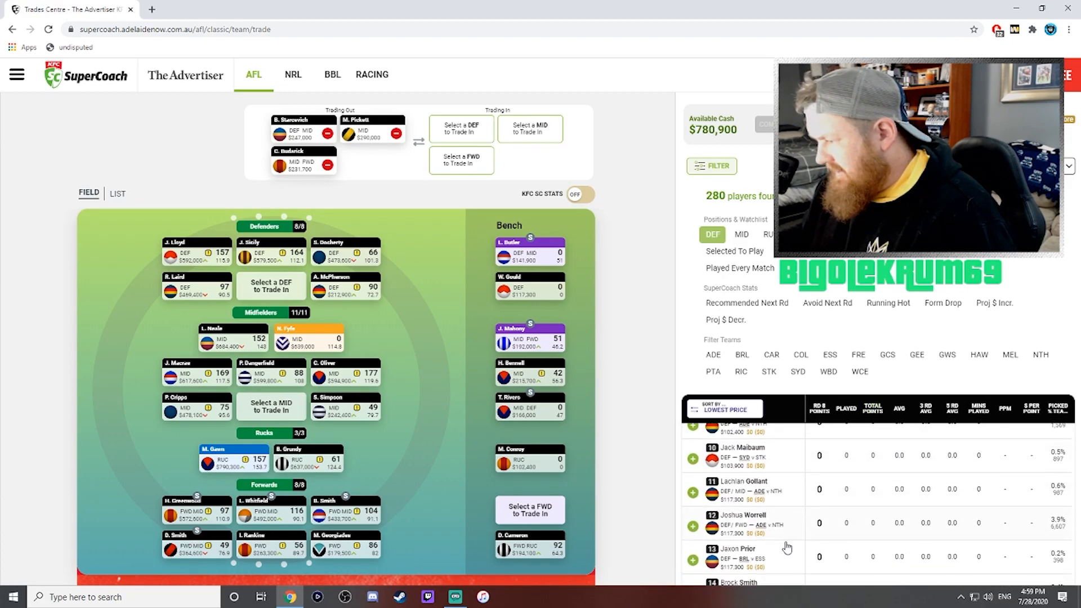
pyautogui.scroll(-3)
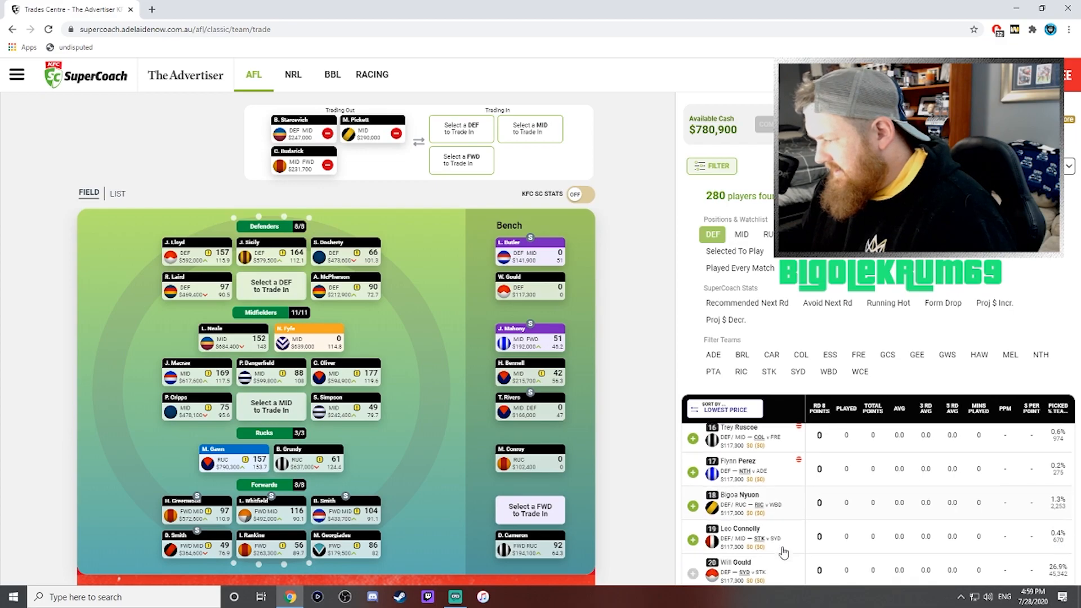
pyautogui.scroll(-3)
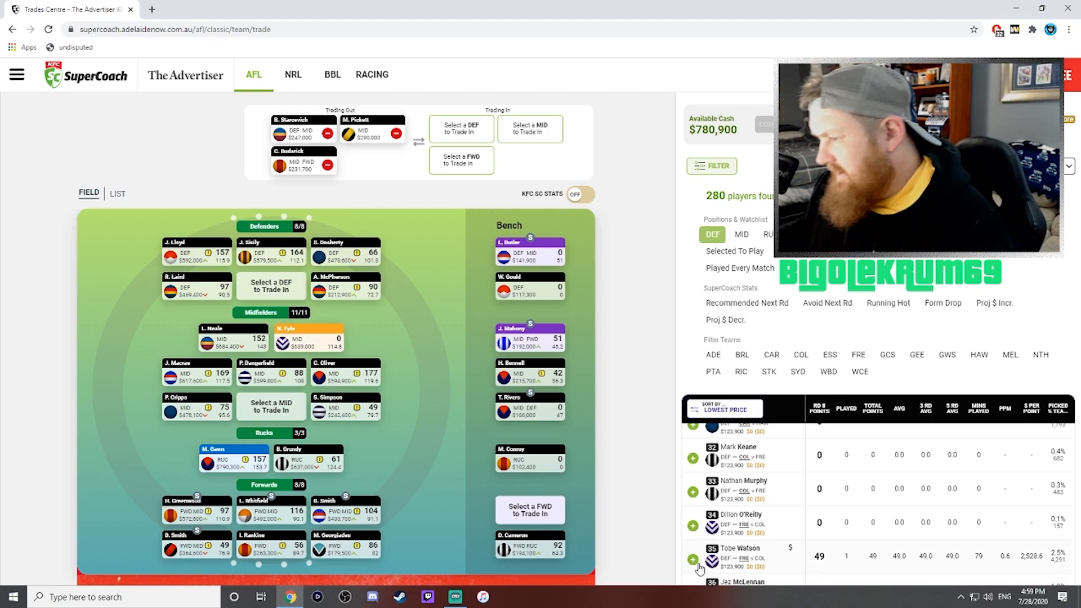
# Step: Trade in Tobe Watson as the new defender
pyautogui.click(693, 560)
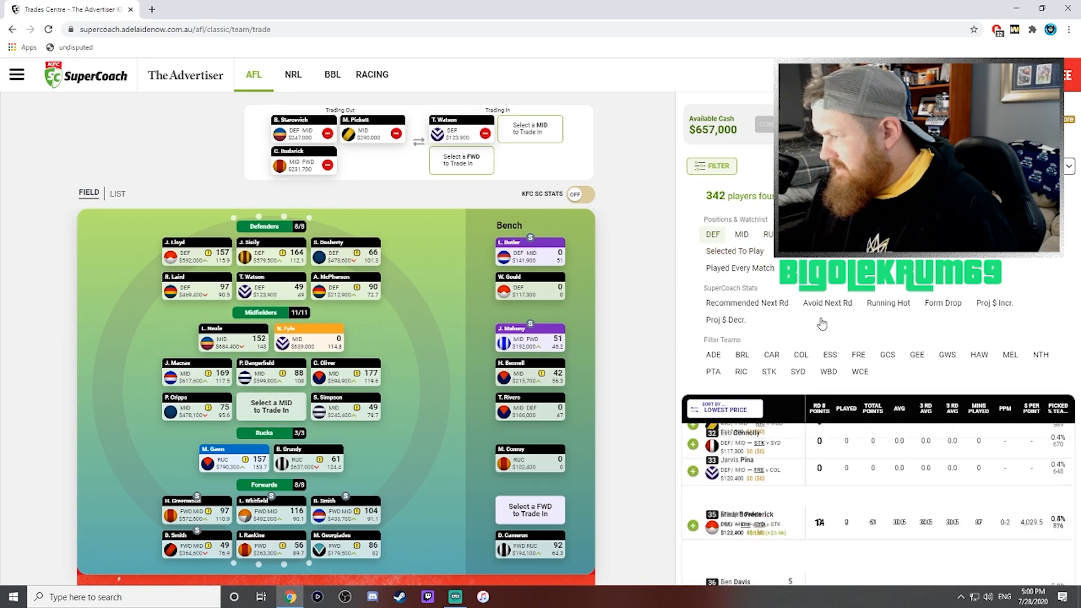
pyautogui.scroll(-3)
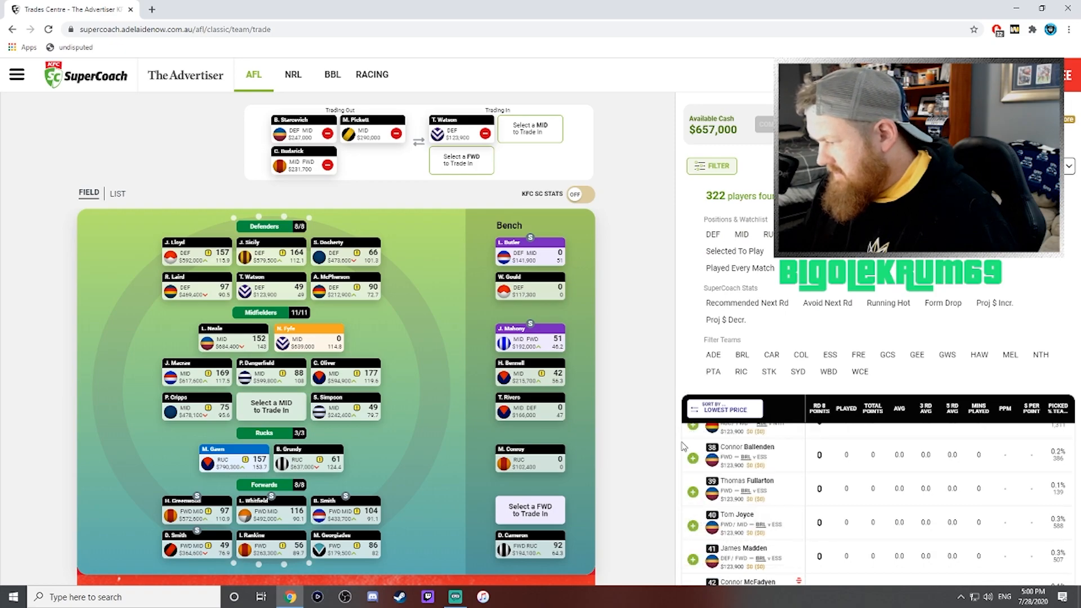
pyautogui.scroll(-3)
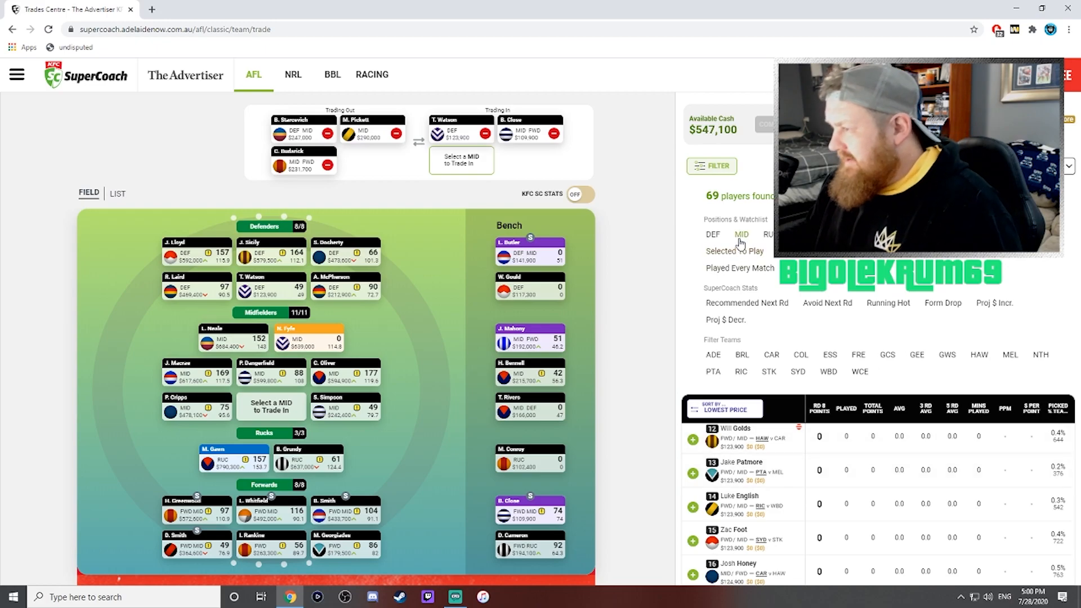
# Step: Filter to midfielders sorted by highest price and trade in Mitch Duncan
pyautogui.click(742, 234)
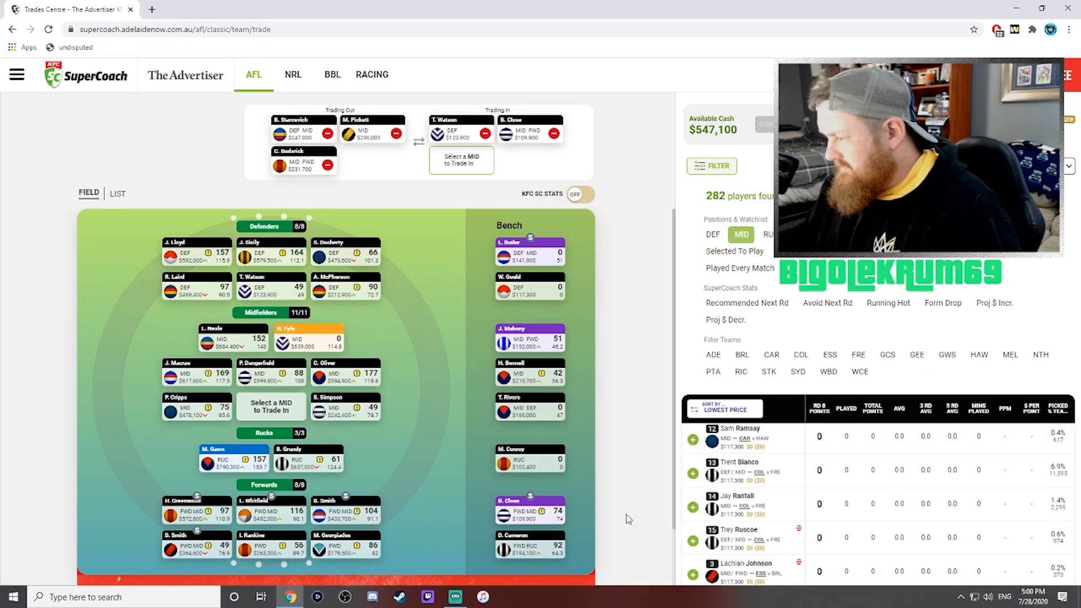
pyautogui.click(723, 409)
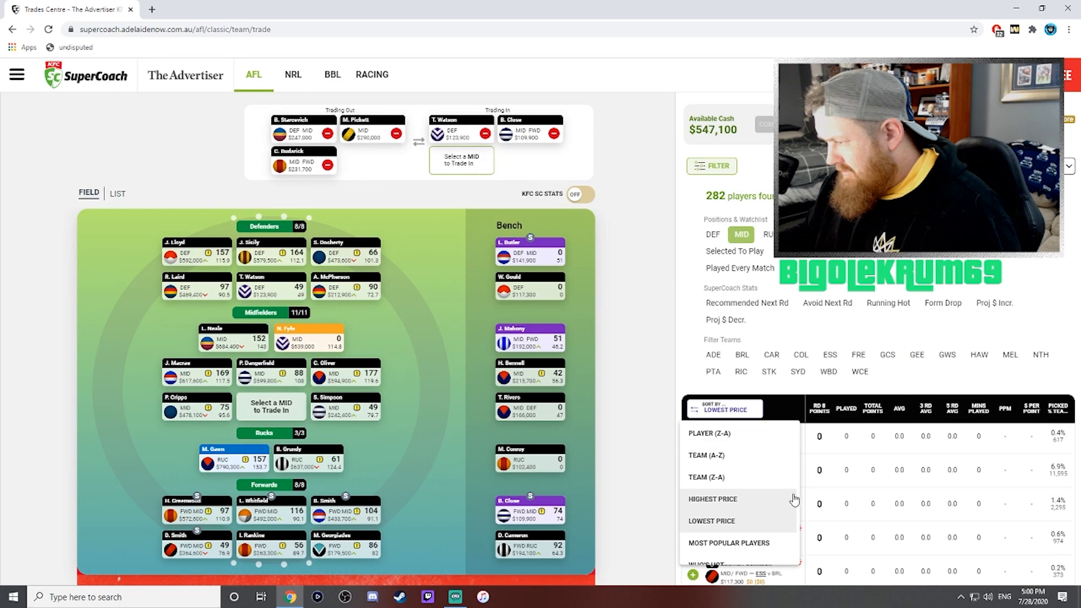
pyautogui.click(712, 499)
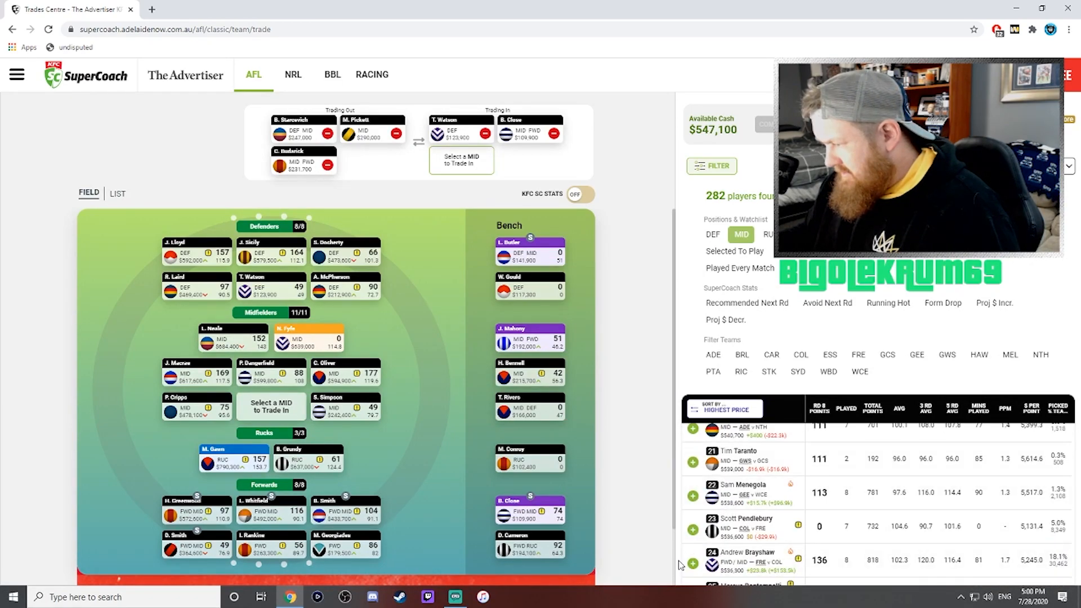
pyautogui.scroll(-3)
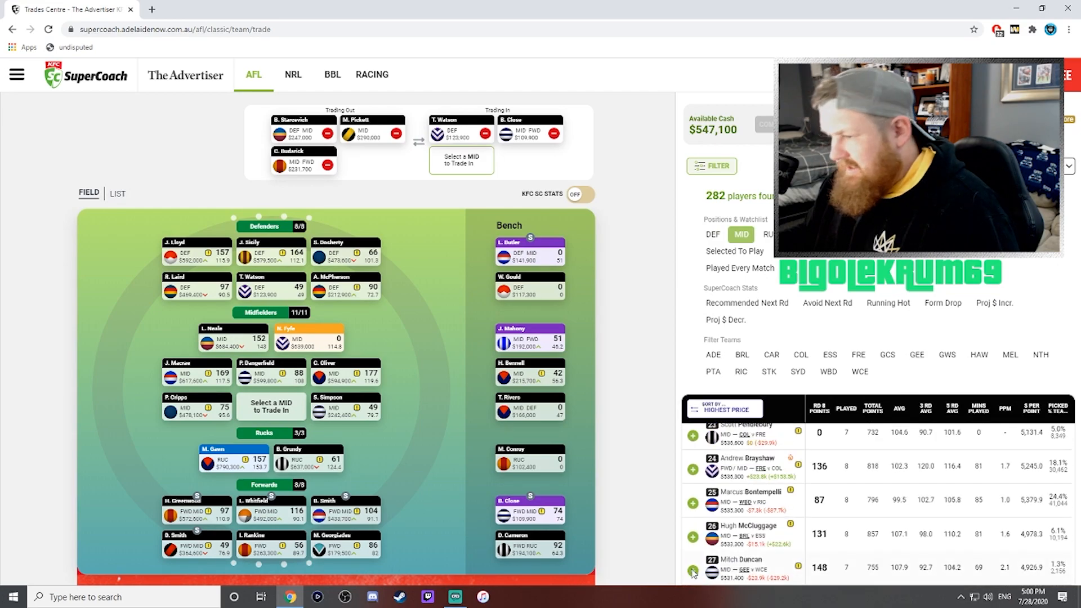
pyautogui.click(693, 574)
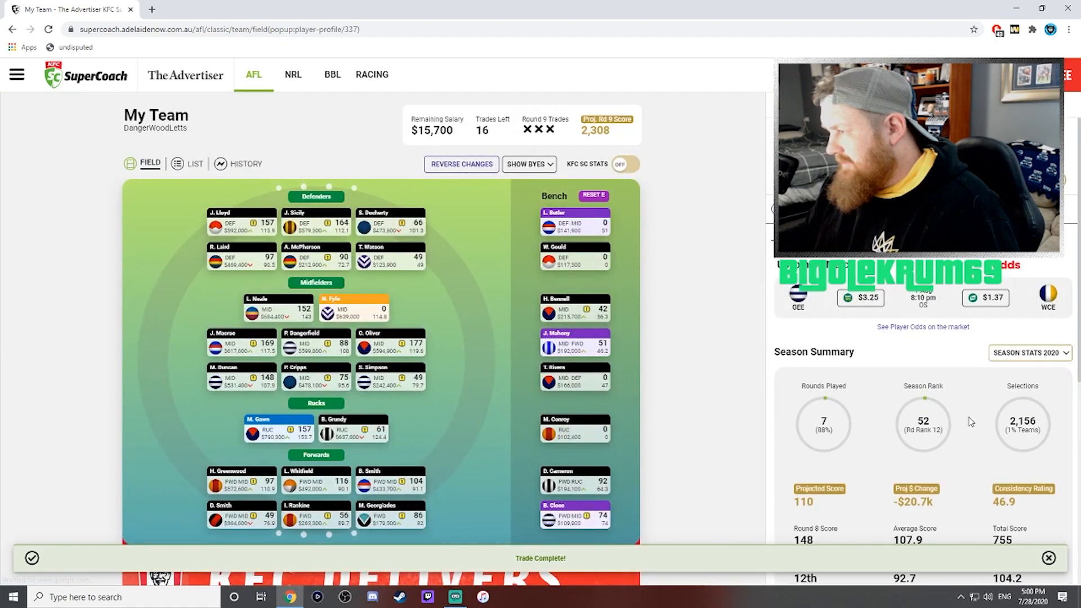
# Step: Scroll through Mitch Duncan's season summary panel after confirming the trades
pyautogui.scroll(-3)
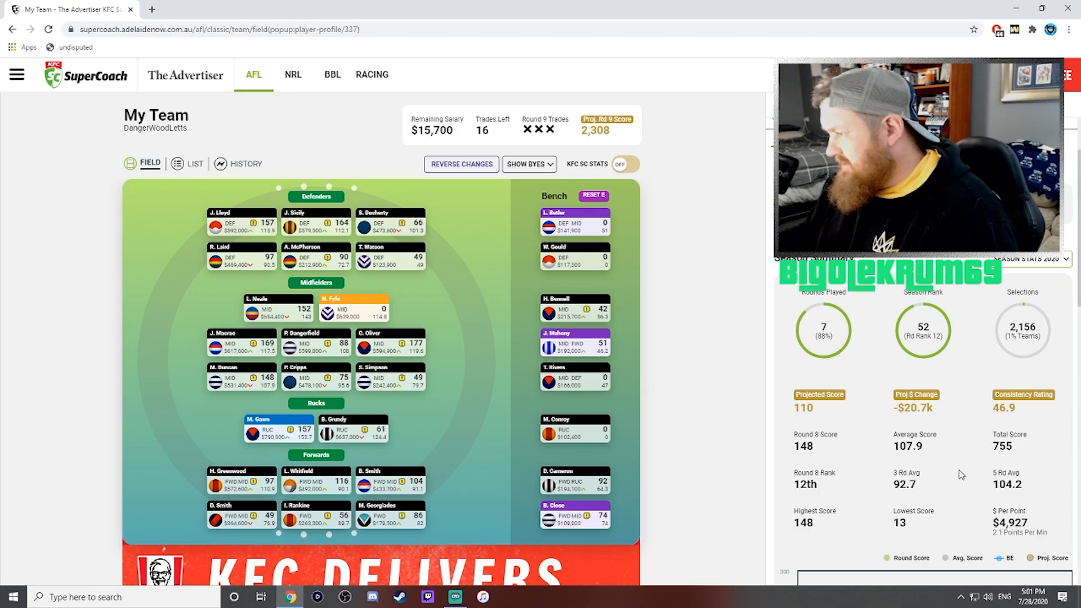
pyautogui.scroll(-3)
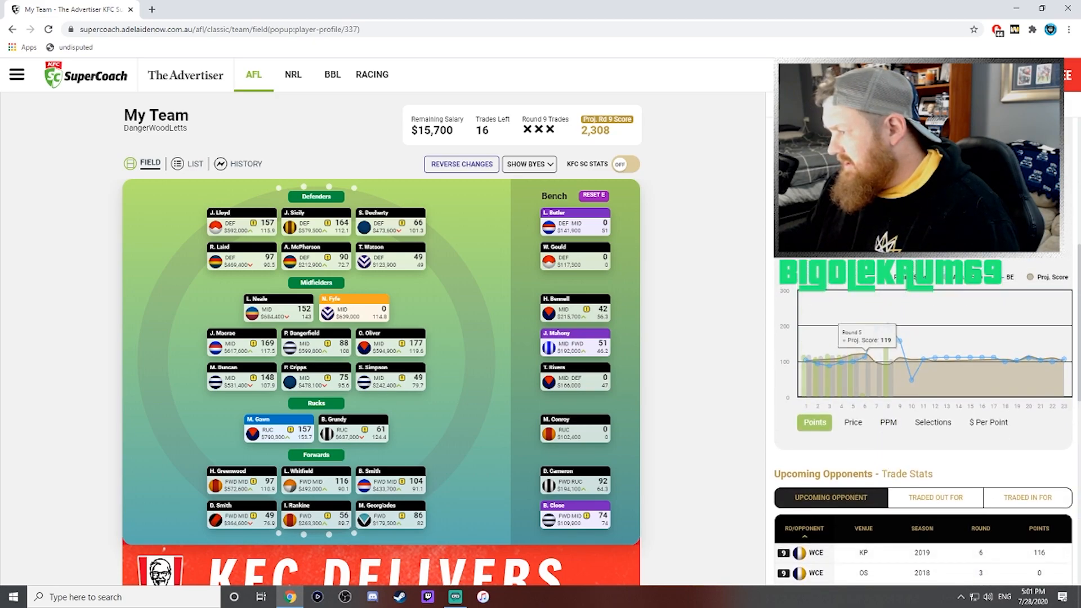
pyautogui.moveTo(886, 328)
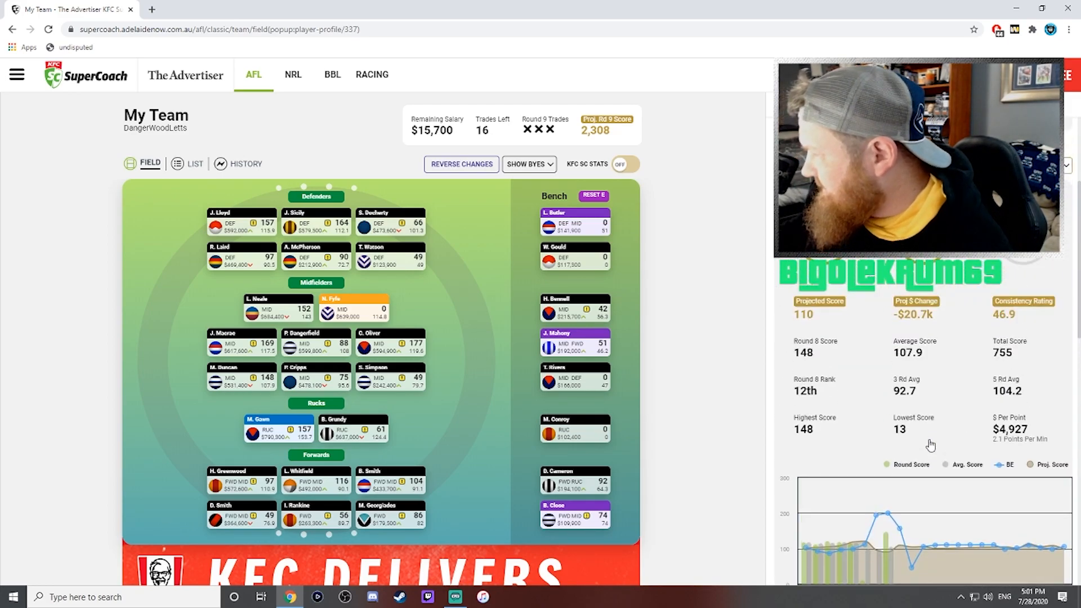
pyautogui.moveTo(1031, 388)
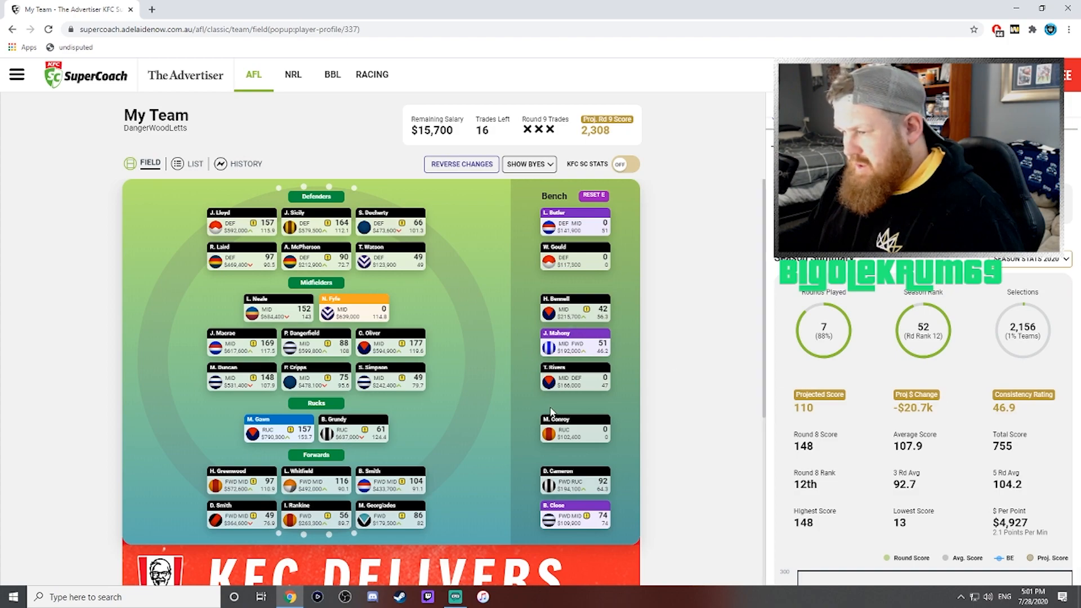
pyautogui.moveTo(839, 459)
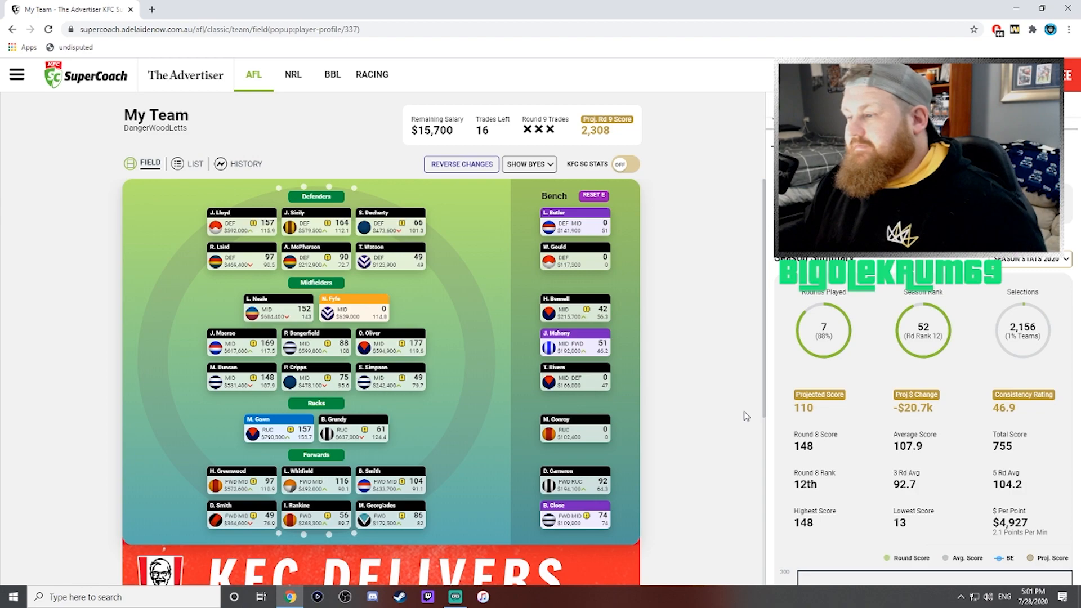
pyautogui.moveTo(725, 443)
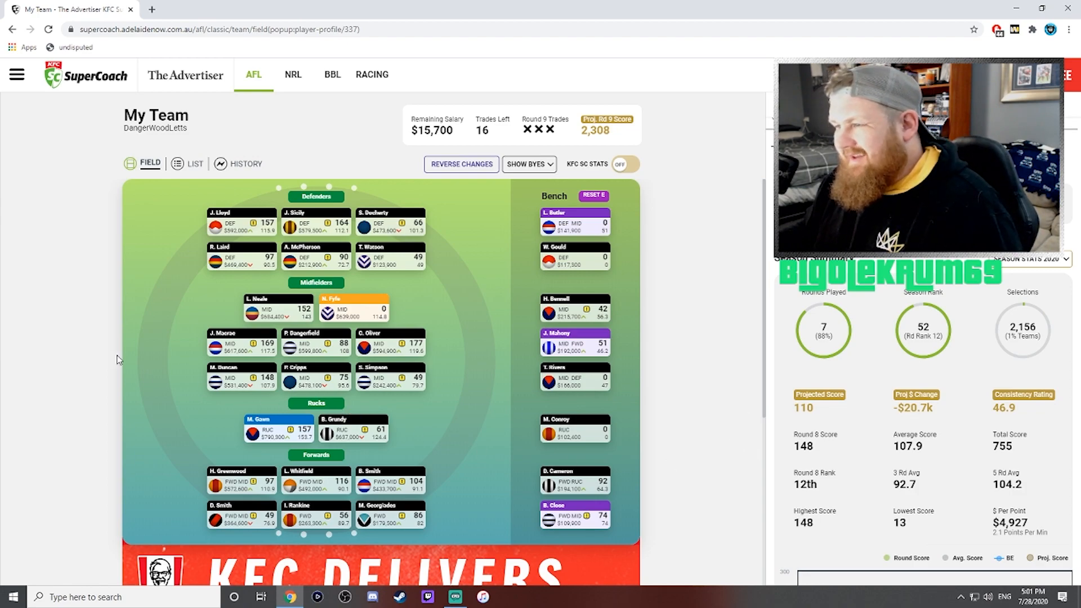
pyautogui.moveTo(864, 350)
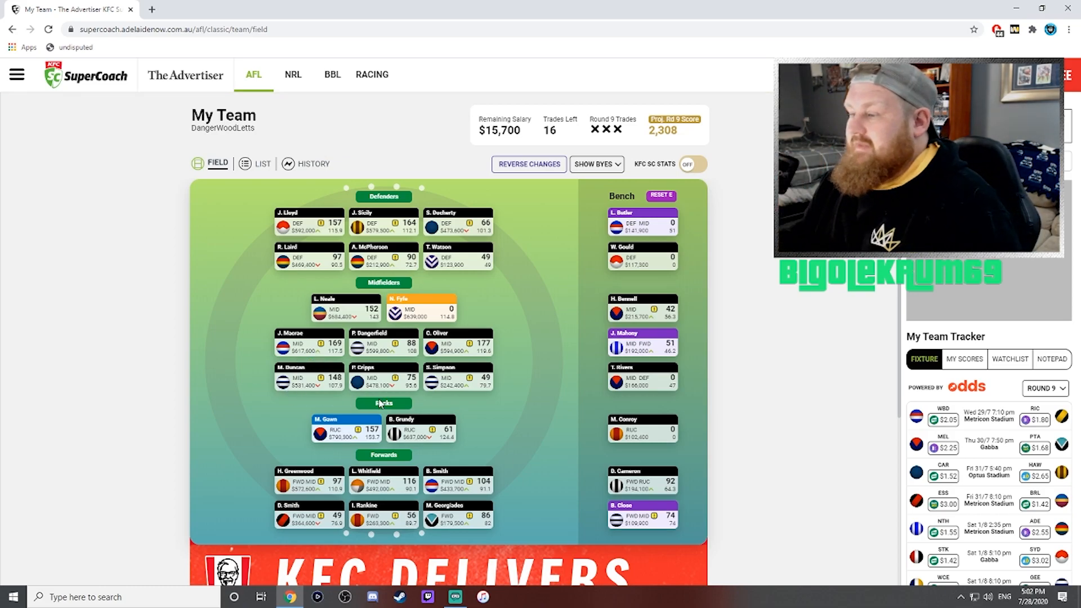
pyautogui.moveTo(542, 423)
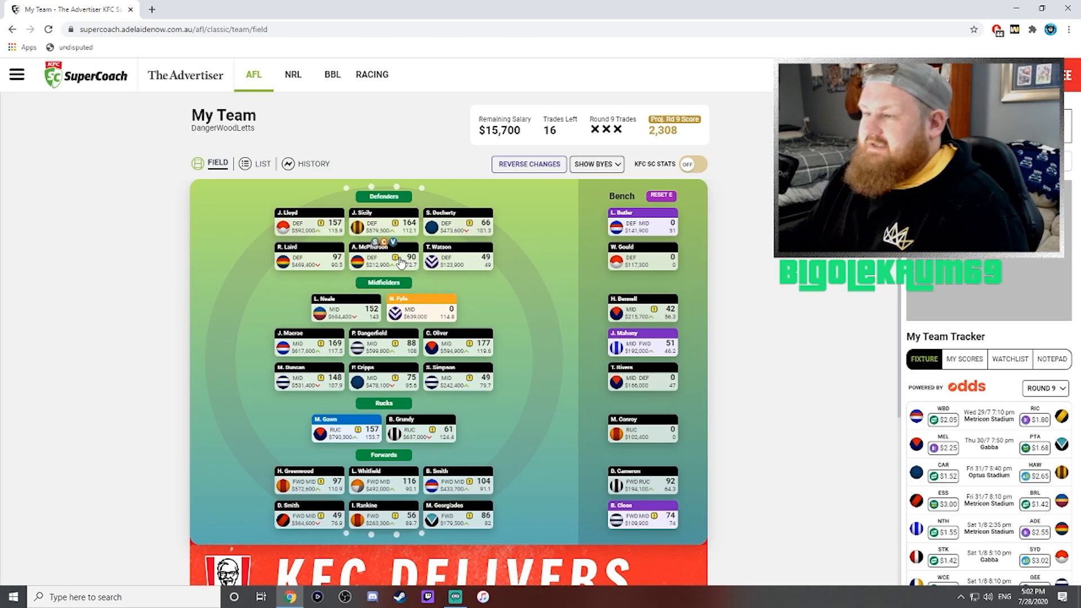
pyautogui.moveTo(538, 269)
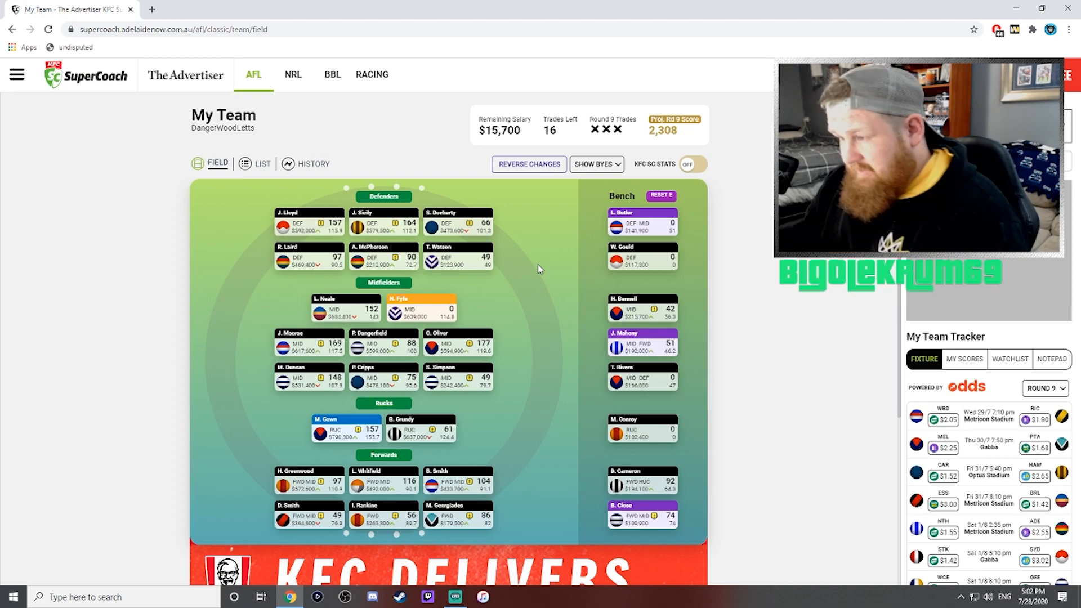
# Step: Scroll the My Team page with the Round 9 fixture tracker showing
pyautogui.scroll(-3)
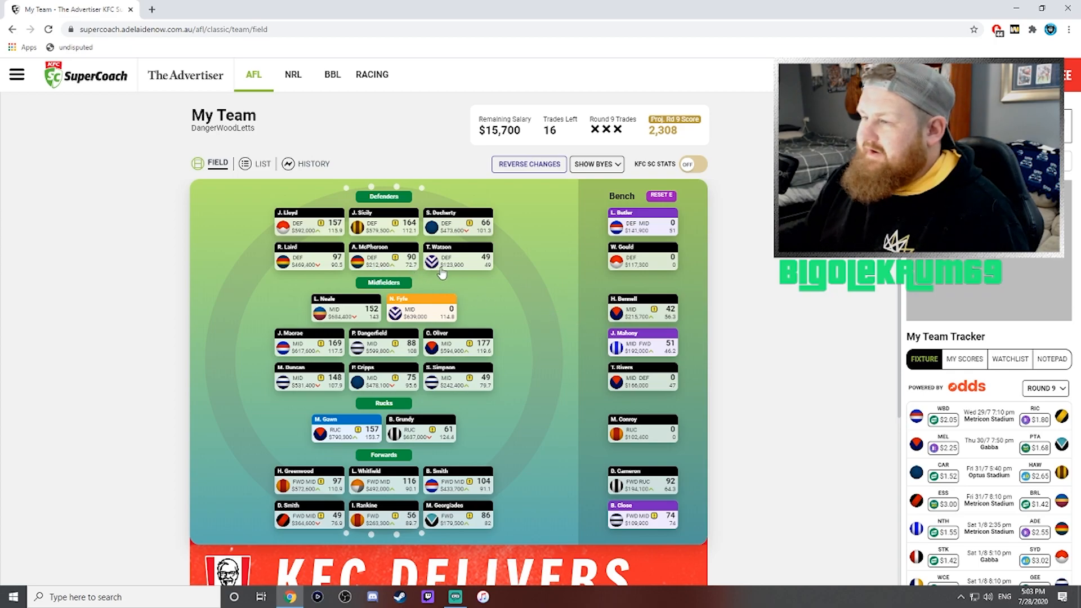
pyautogui.moveTo(562, 316)
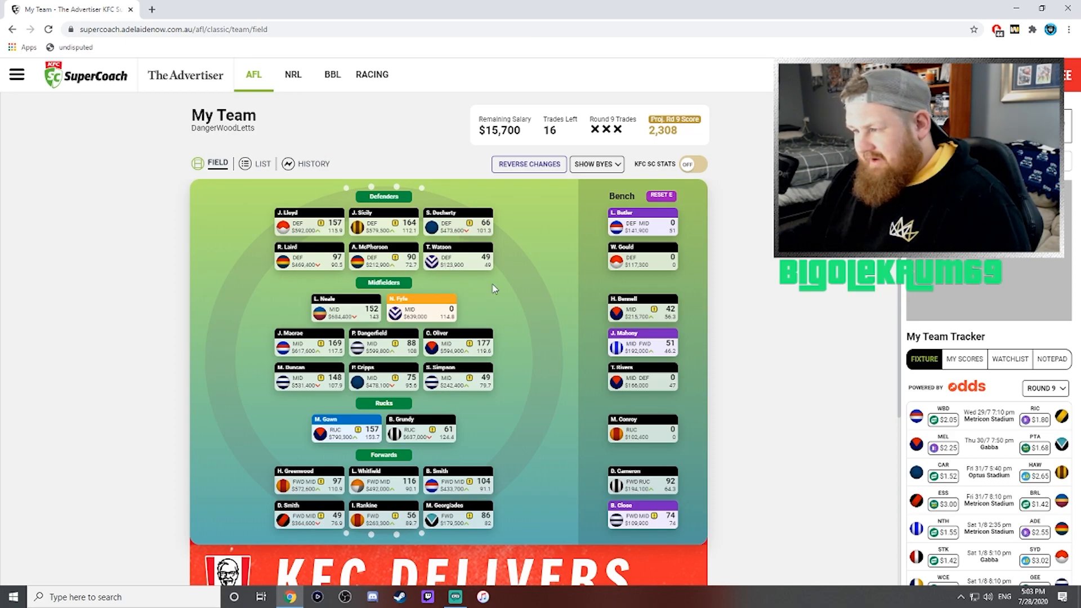
pyautogui.moveTo(69, 336)
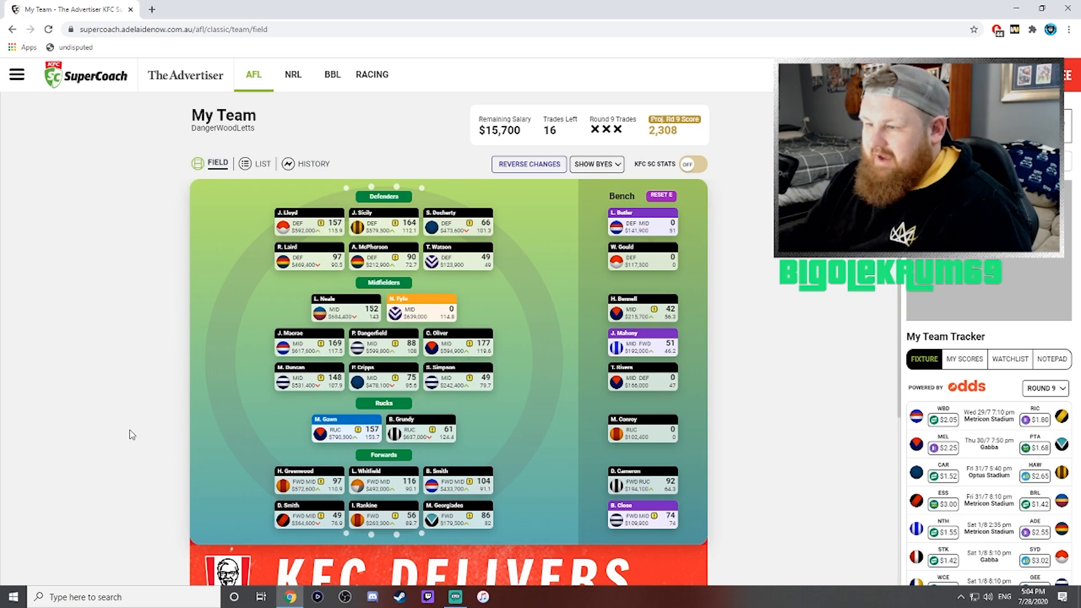
# Step: Scroll the My Team page around setting Grundy as vice-captain, reaching the Most Traded lists
pyautogui.scroll(-3)
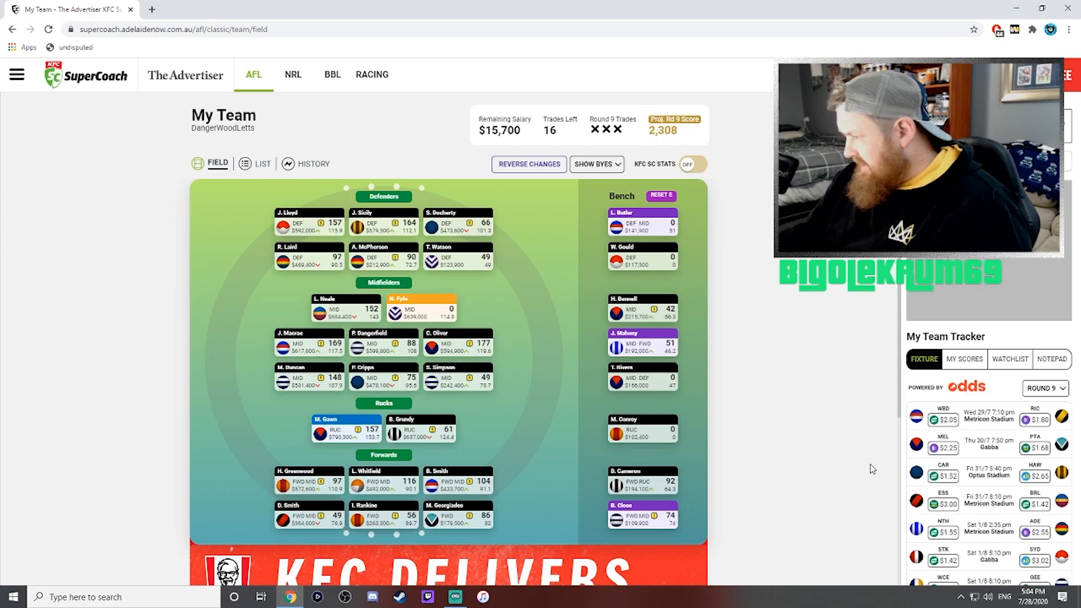
pyautogui.moveTo(853, 487)
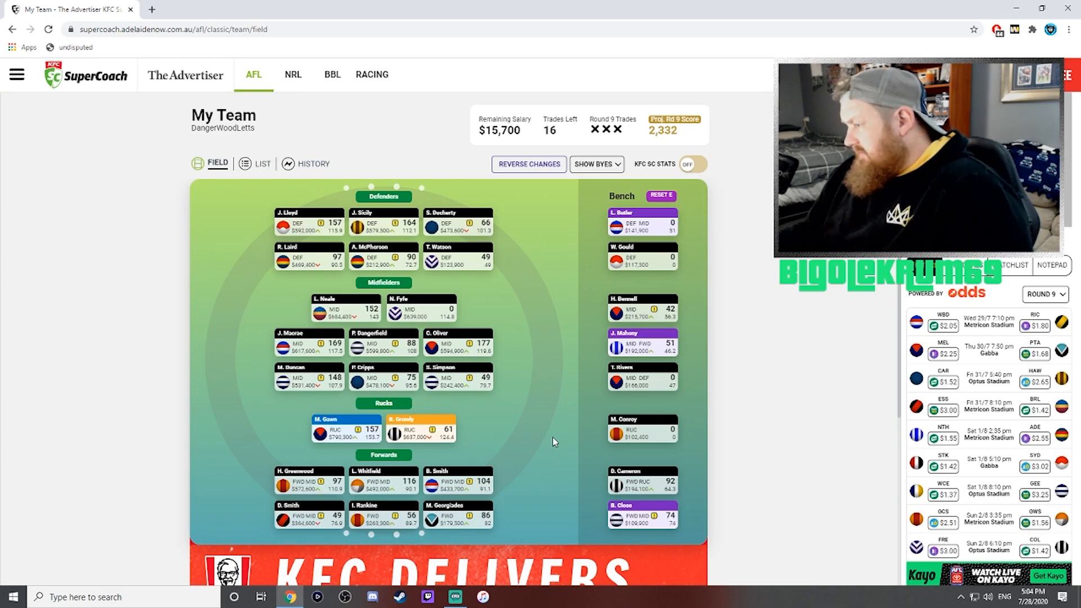
pyautogui.moveTo(549, 439)
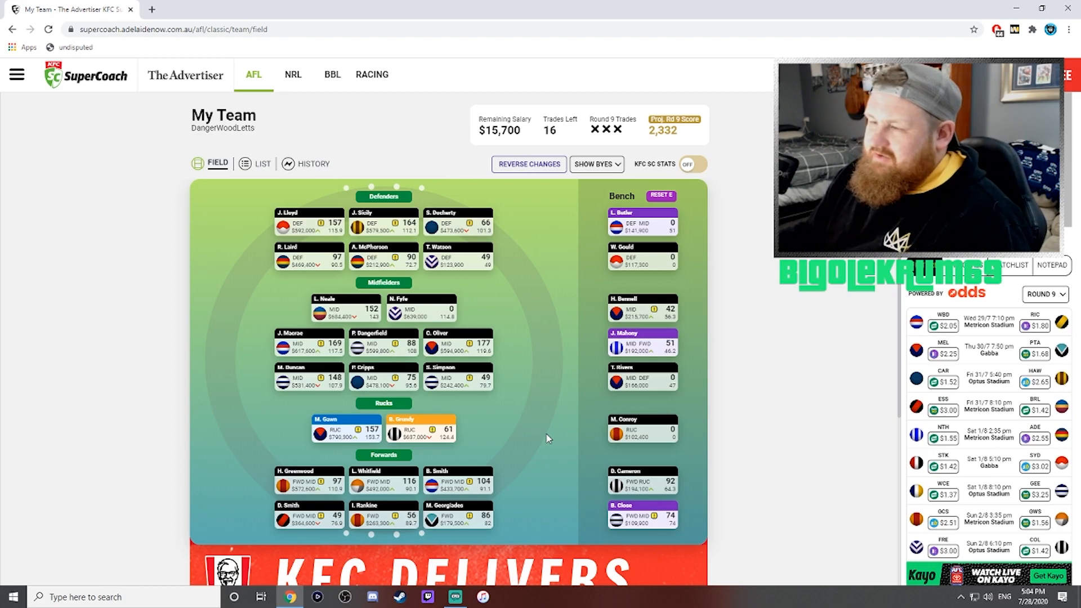
pyautogui.moveTo(589, 432)
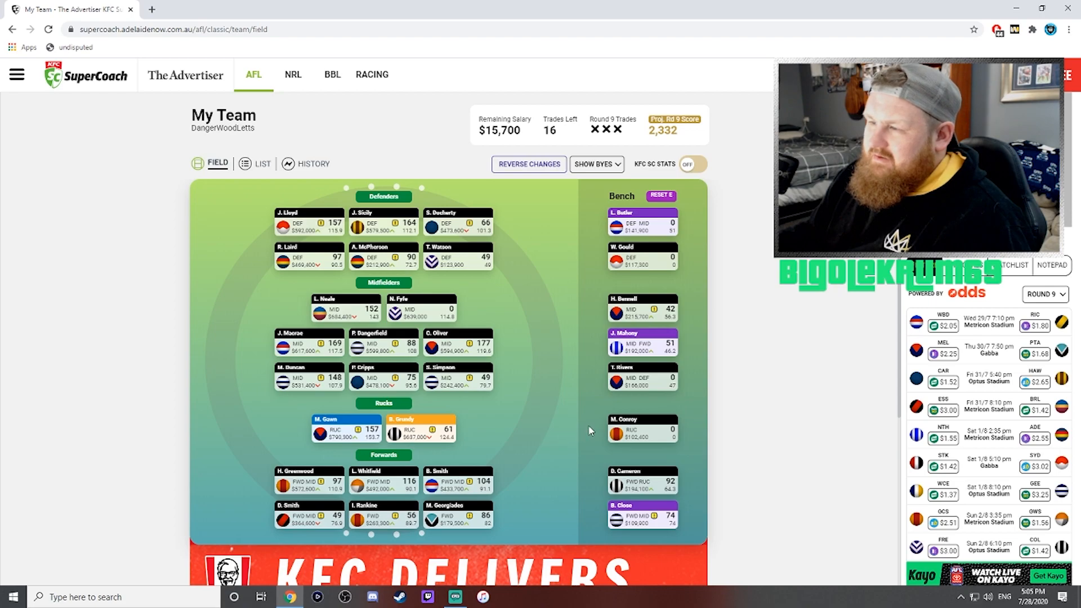
pyautogui.moveTo(529, 352)
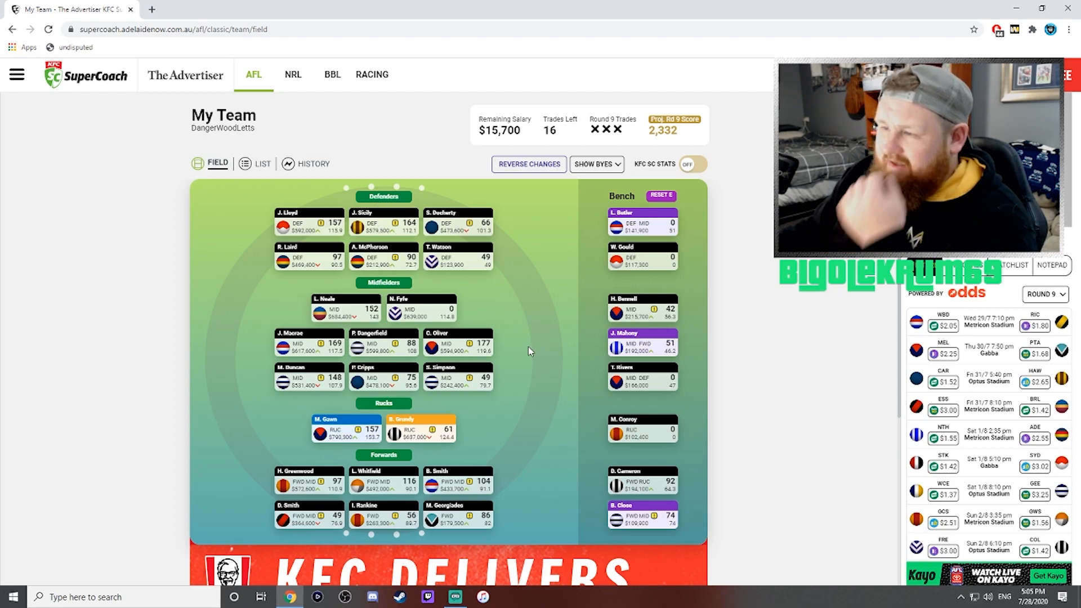
pyautogui.moveTo(158, 359)
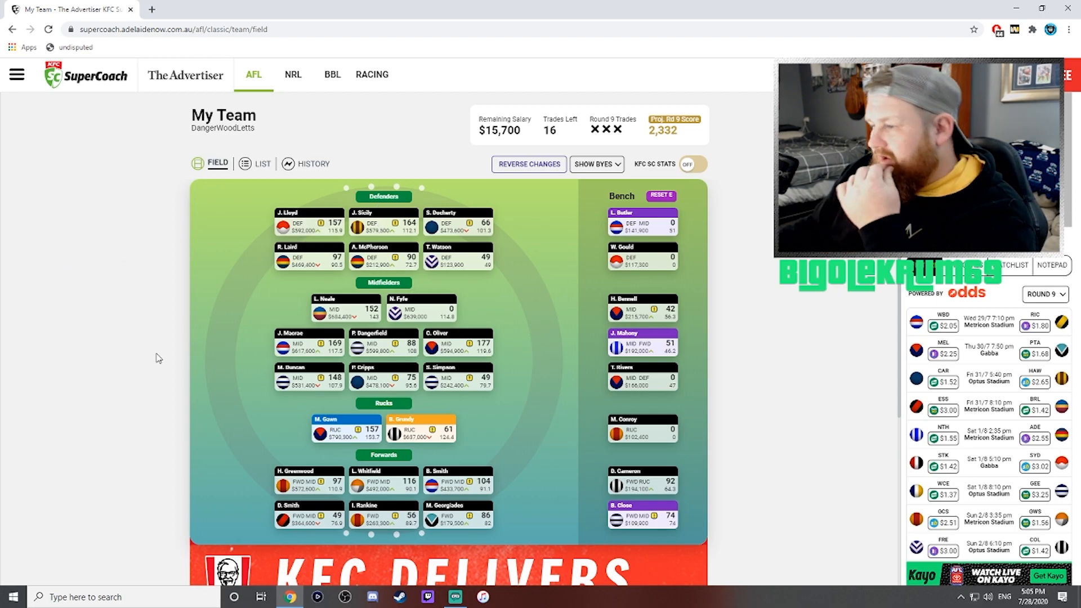
pyautogui.scroll(-3)
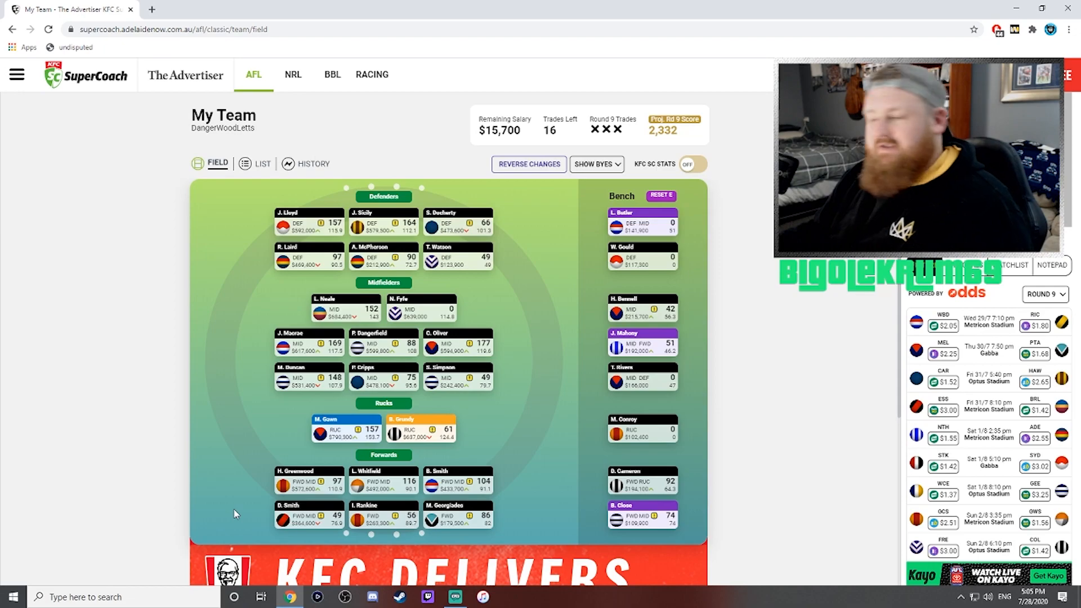
pyautogui.scroll(-3)
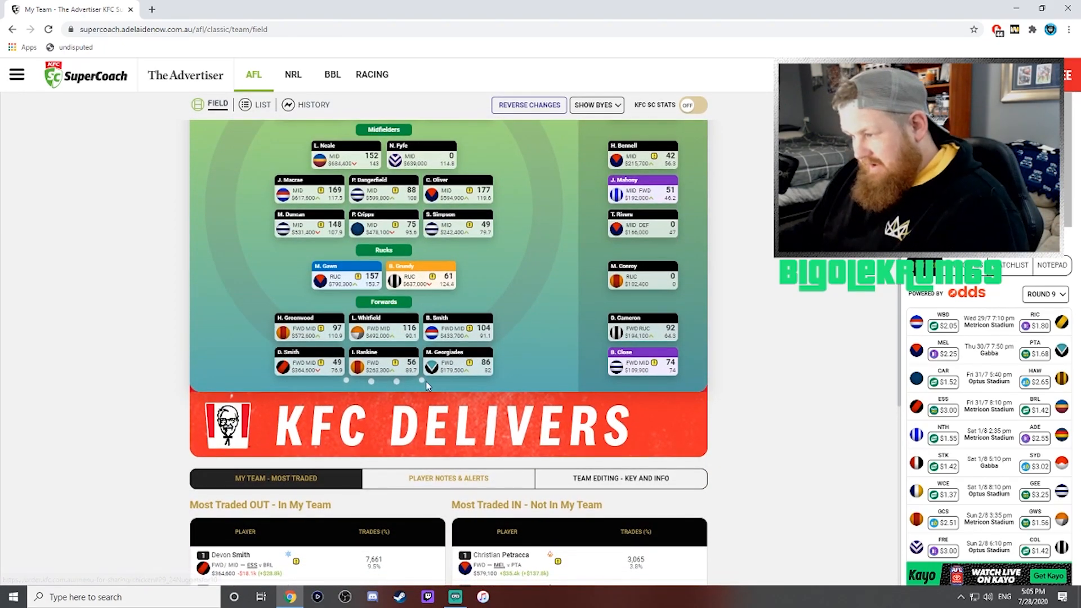